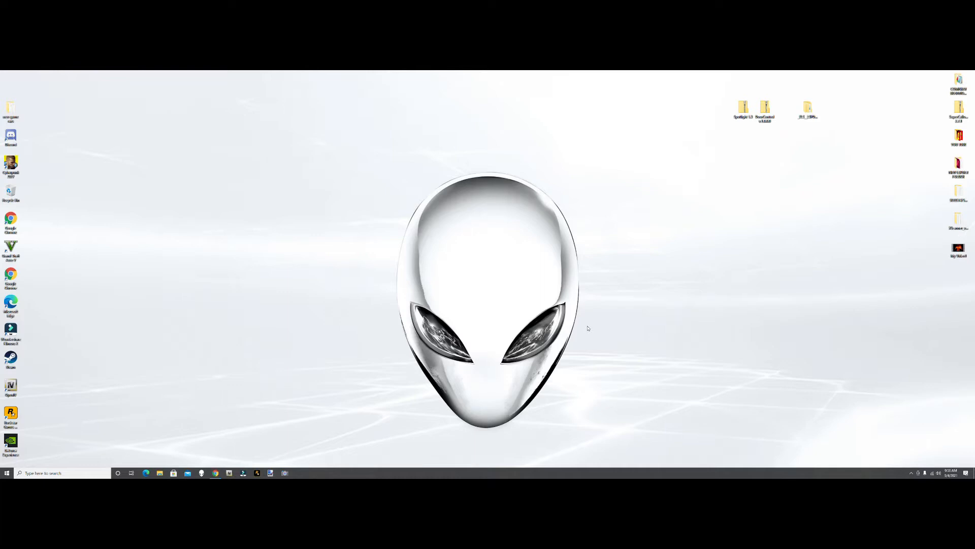
pyautogui.moveTo(498, 311)
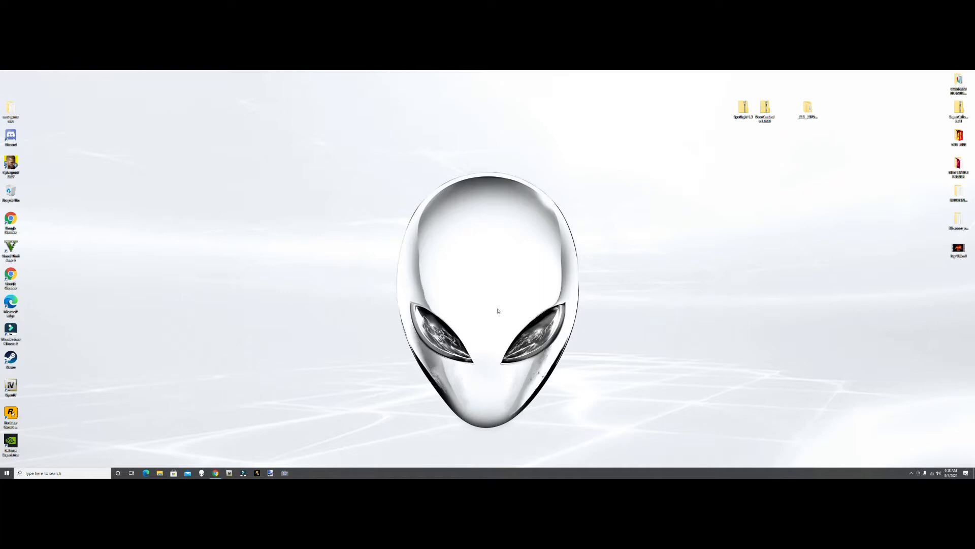
pyautogui.moveTo(435, 311)
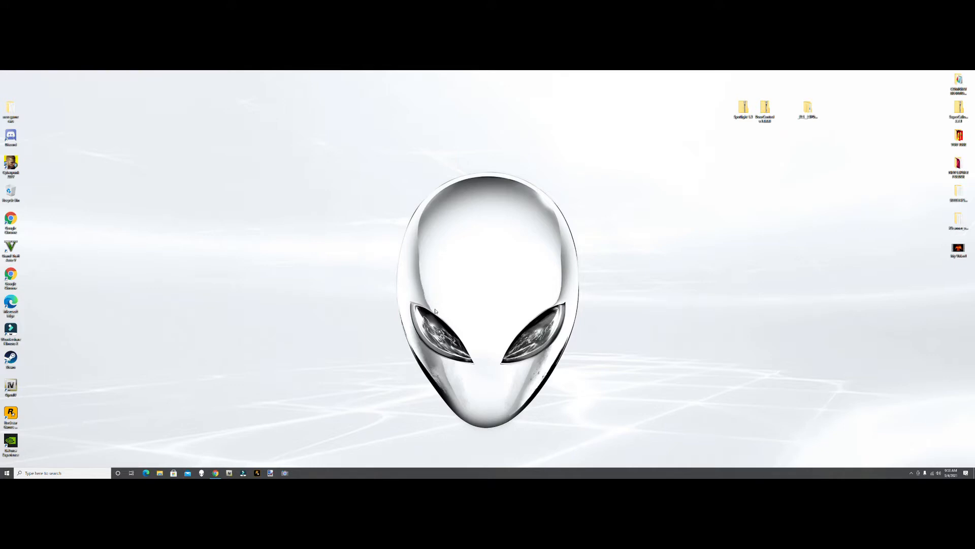
pyautogui.moveTo(507, 241)
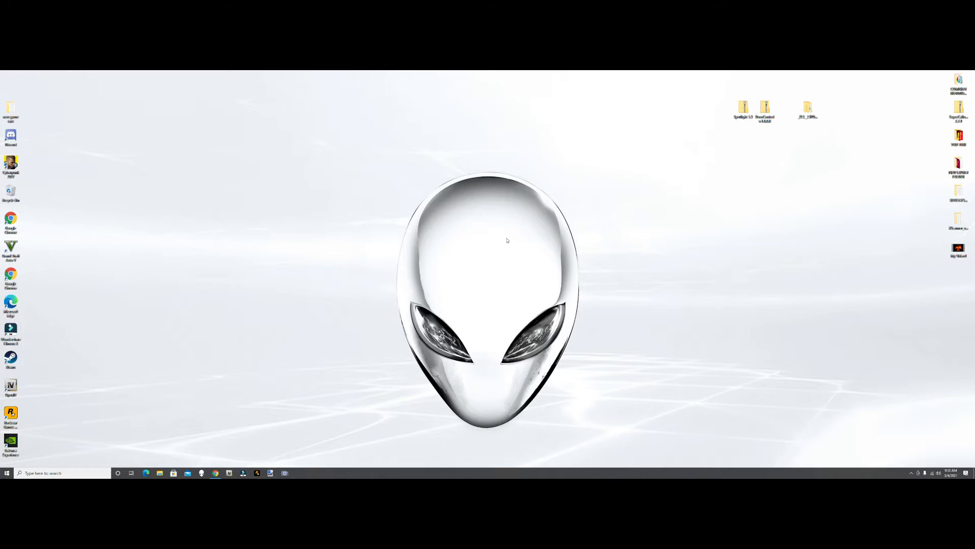
pyautogui.moveTo(451, 286)
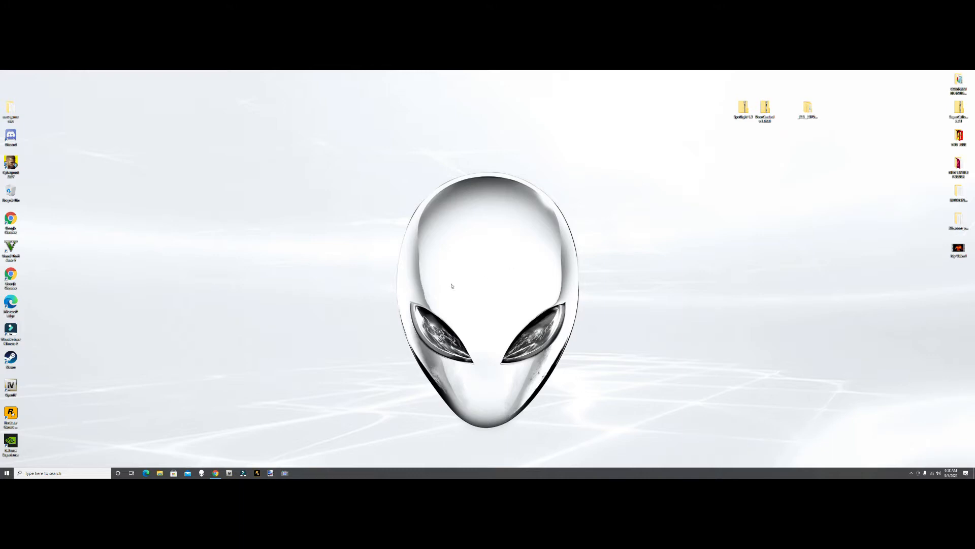
pyautogui.moveTo(227, 449)
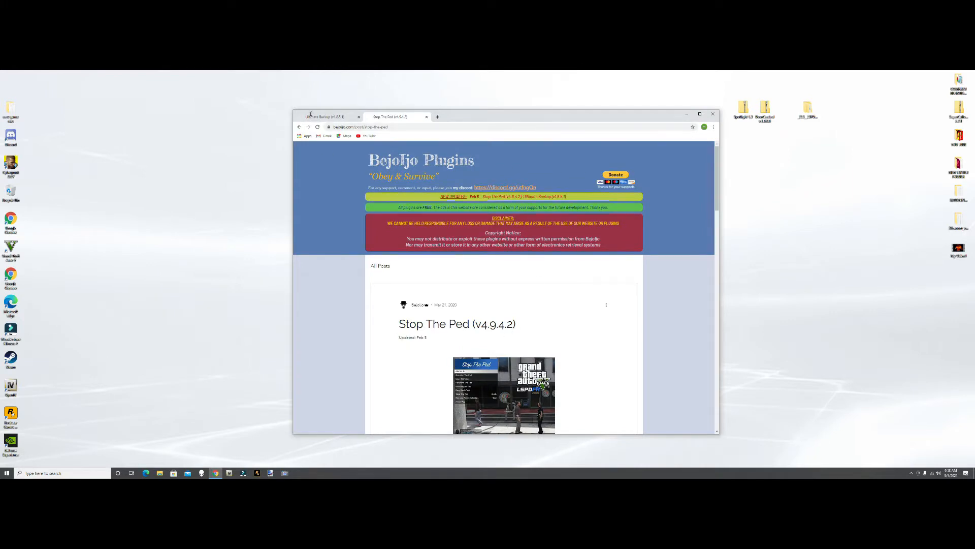
# Open the Ultimate Backup post and scroll to its v1.8.5.1 download section
pyautogui.click(328, 117)
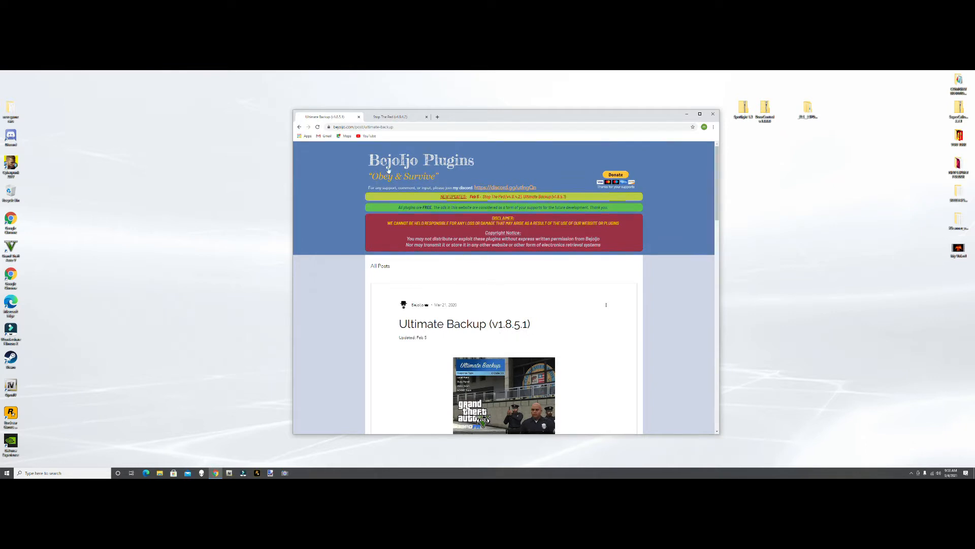
pyautogui.moveTo(457, 288)
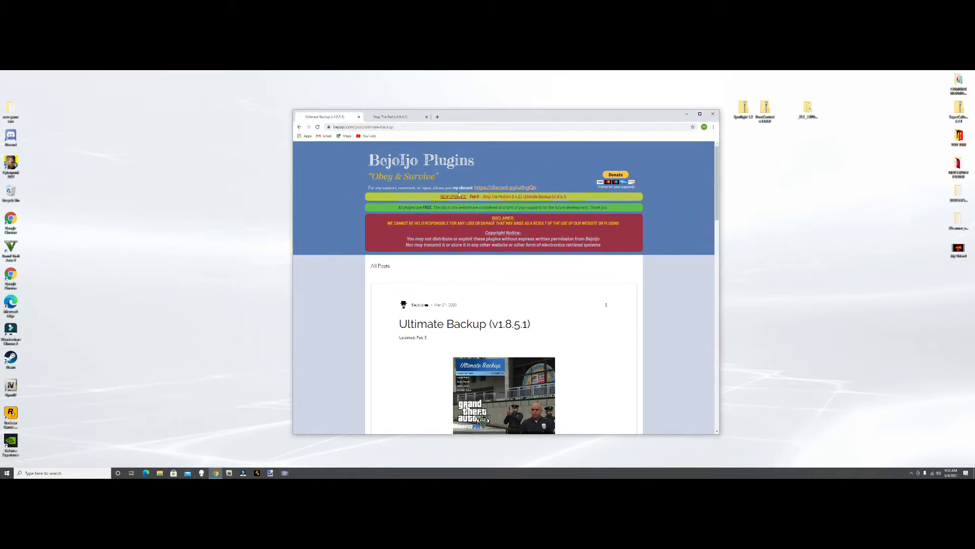
pyautogui.scroll(-3)
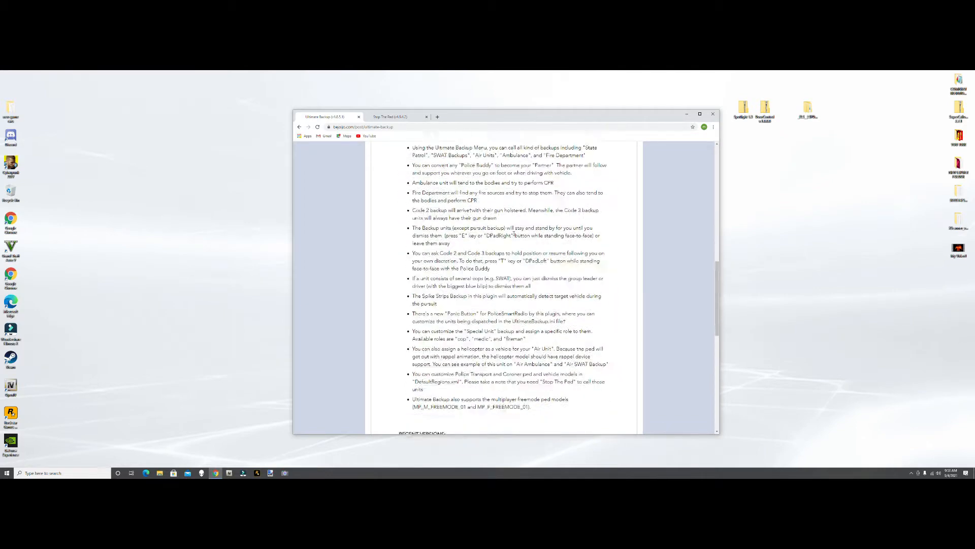
pyautogui.scroll(-3)
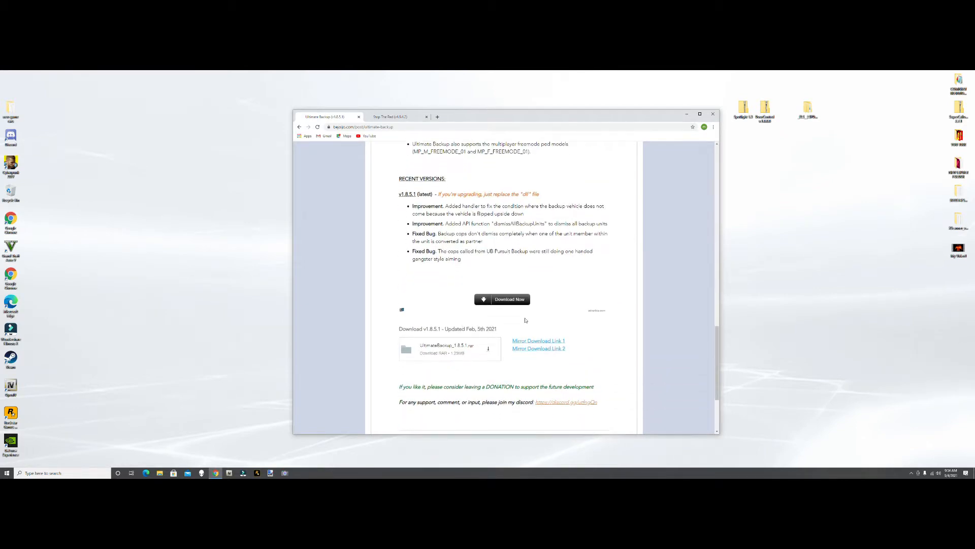
pyautogui.moveTo(459, 290)
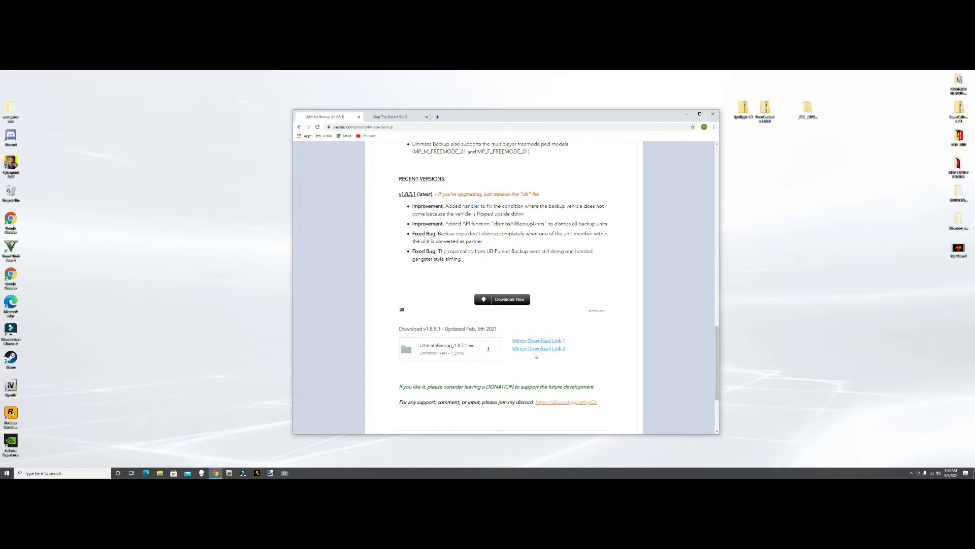
pyautogui.moveTo(414, 336)
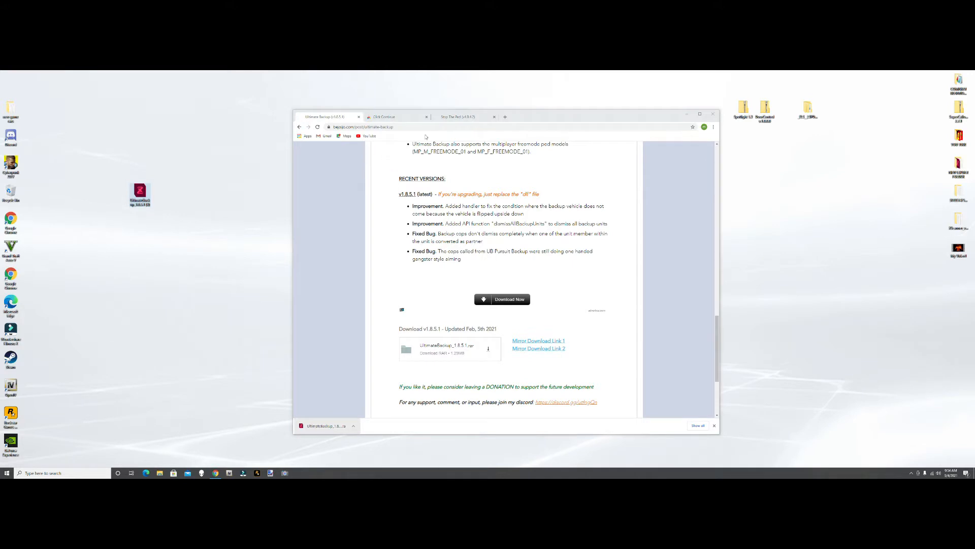
# Download the Stop The Ped v4.9.4.2 zip from its post, then close Chrome
pyautogui.click(457, 117)
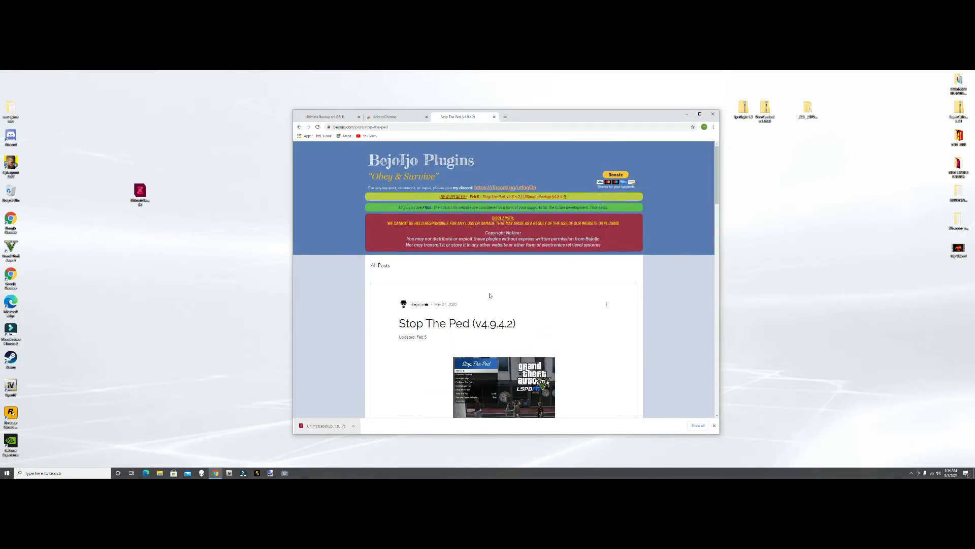
pyautogui.scroll(-3)
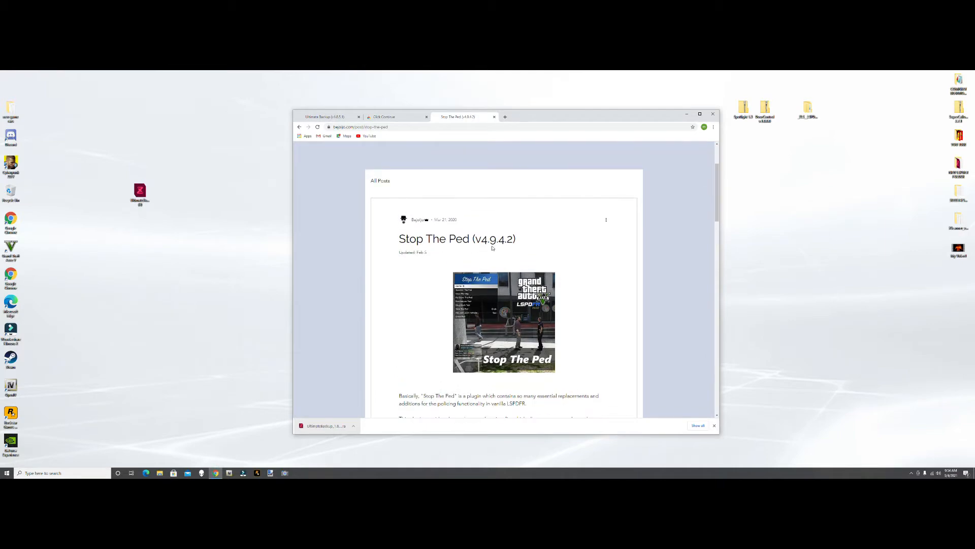
pyautogui.scroll(-3)
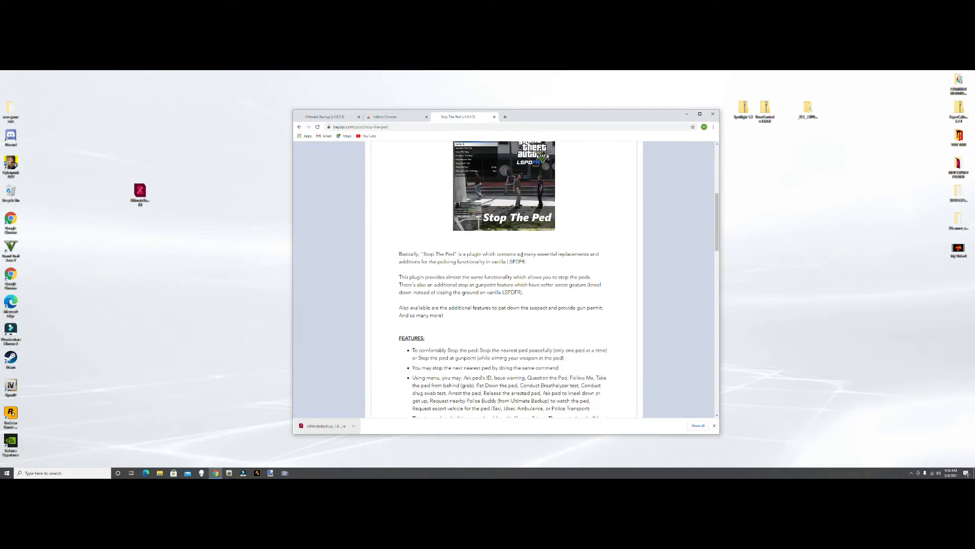
pyautogui.scroll(-3)
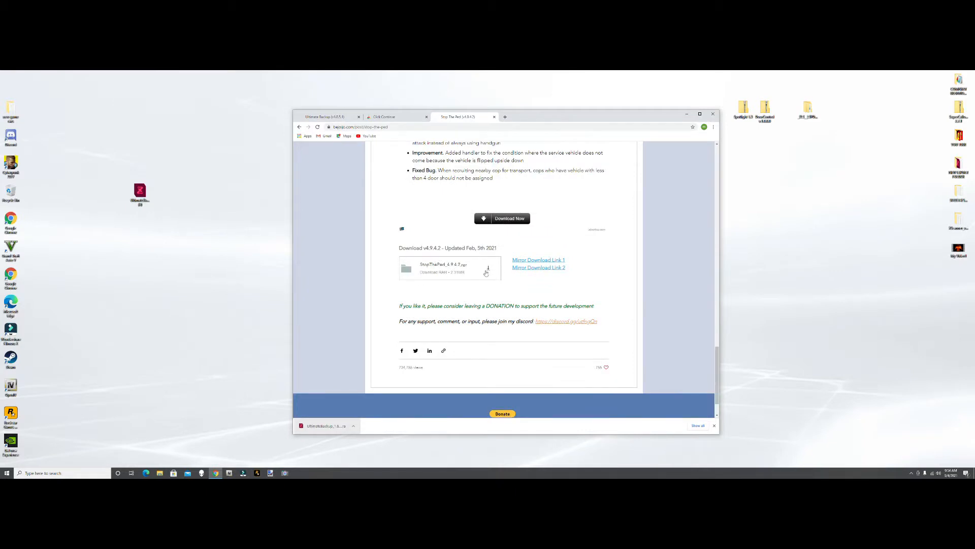
pyautogui.click(502, 218)
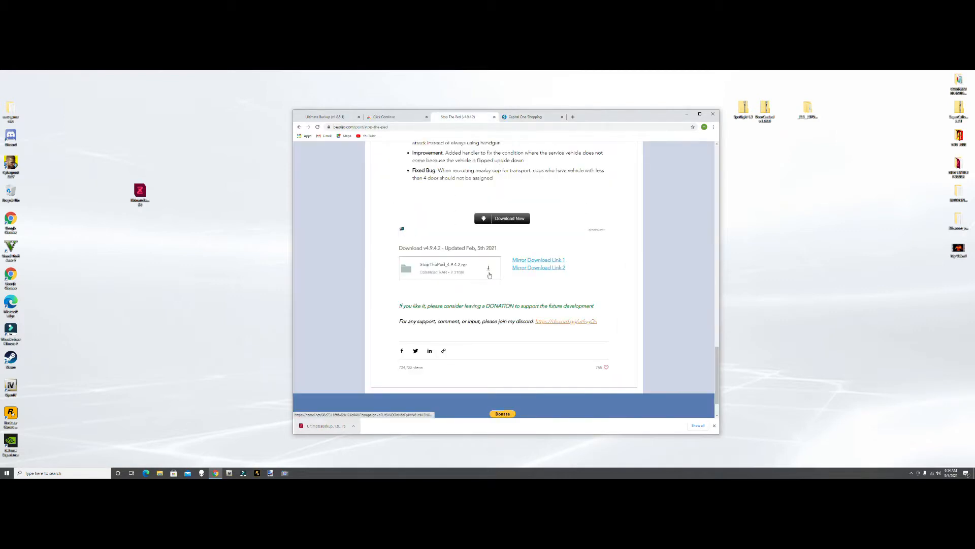
pyautogui.click(489, 268)
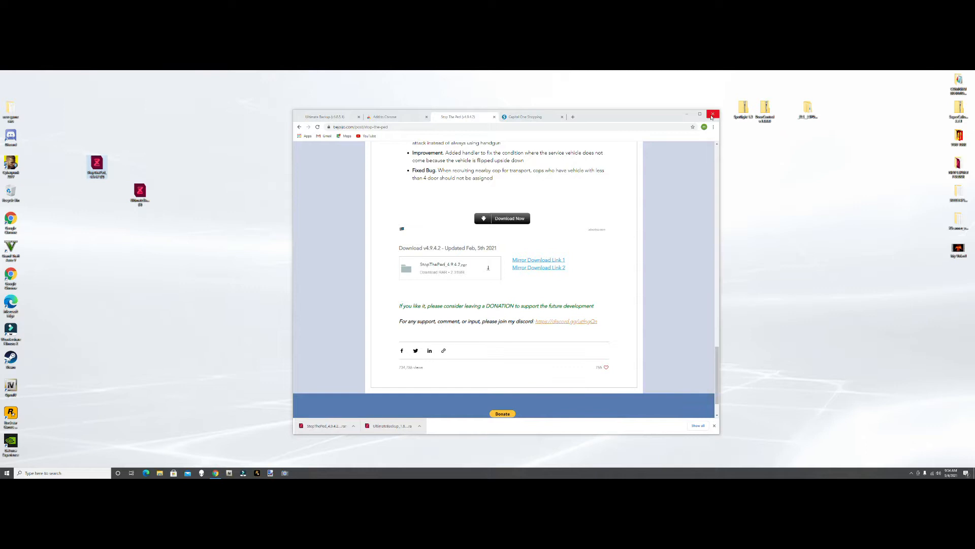
pyautogui.click(714, 114)
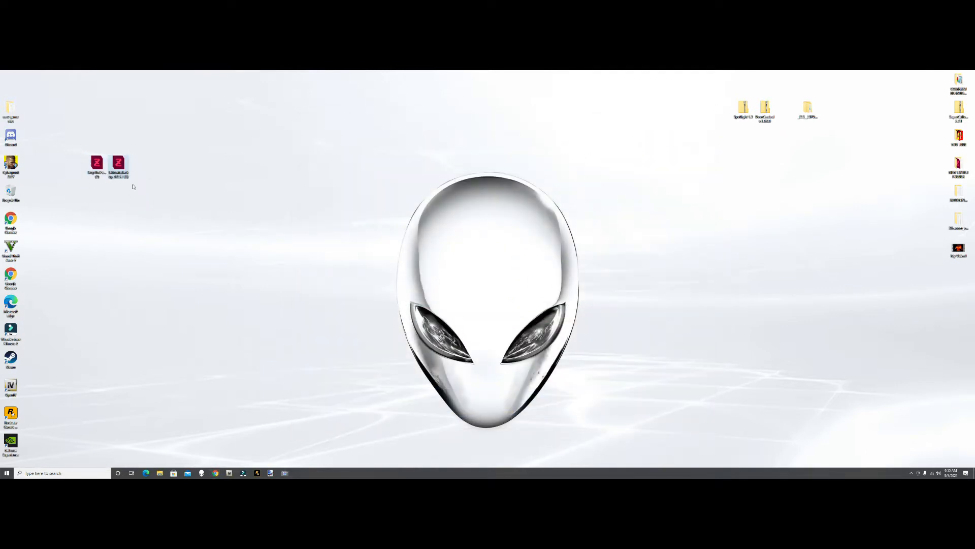
pyautogui.moveTo(180, 199)
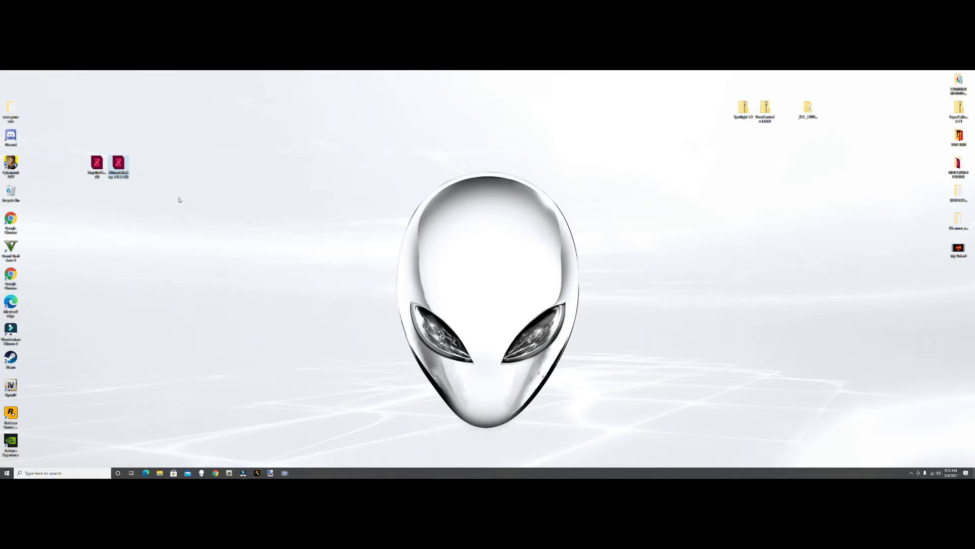
pyautogui.moveTo(369, 193)
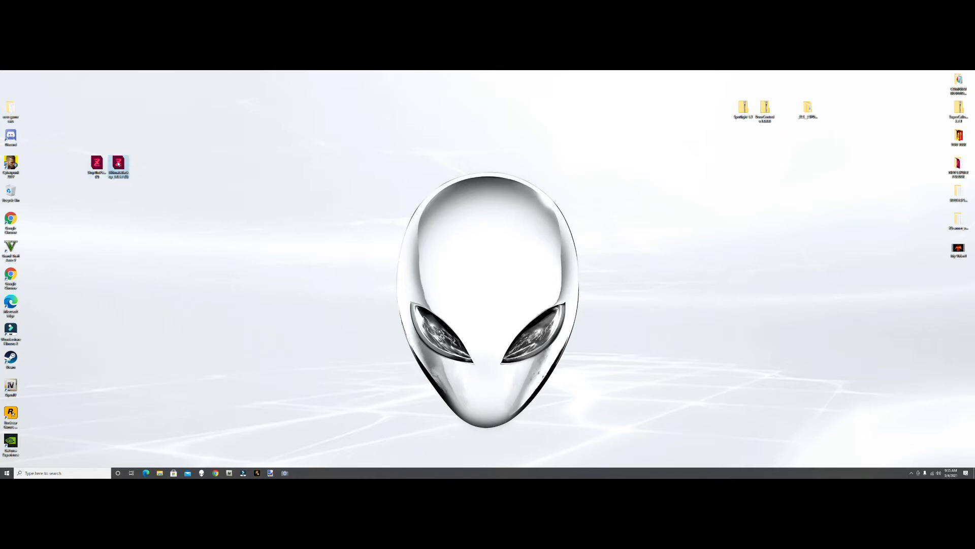
pyautogui.moveTo(97, 165)
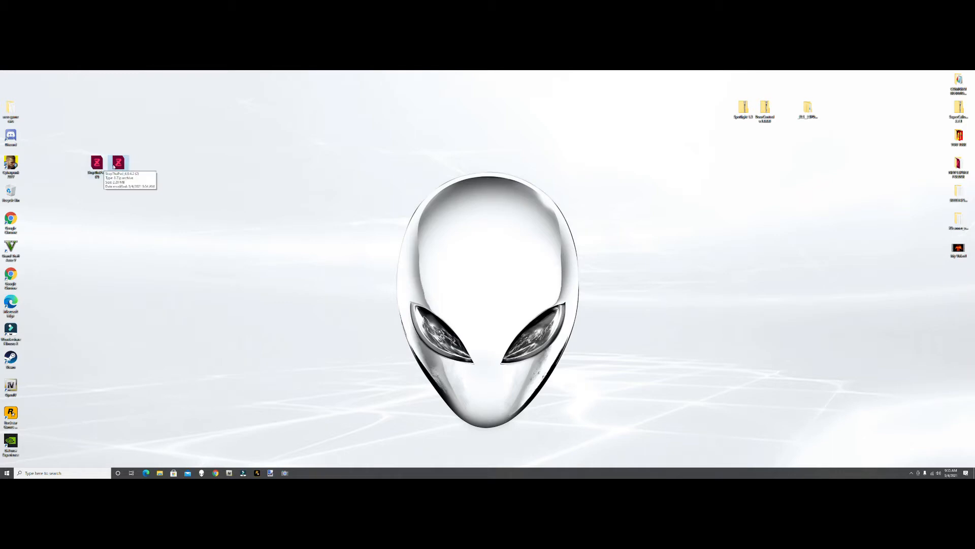
pyautogui.moveTo(196, 191)
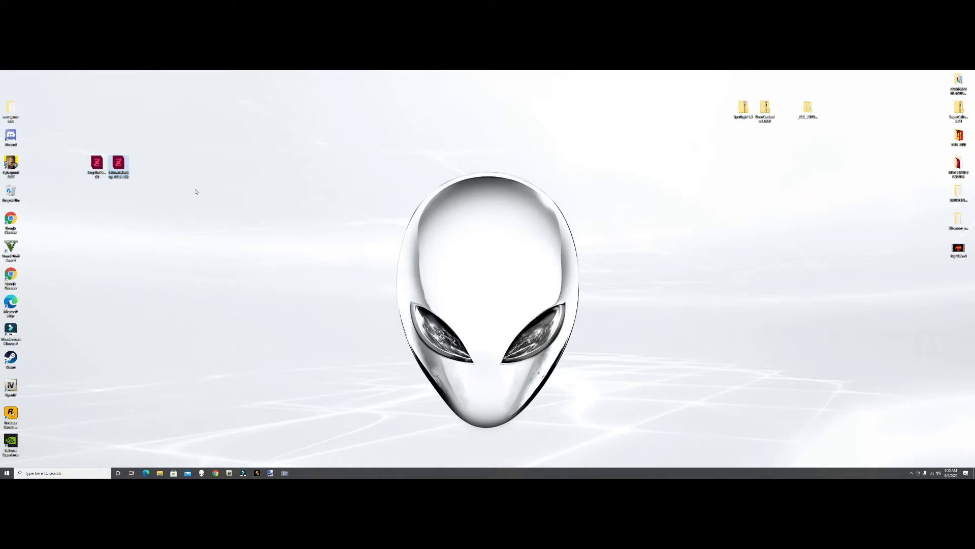
pyautogui.moveTo(168, 183)
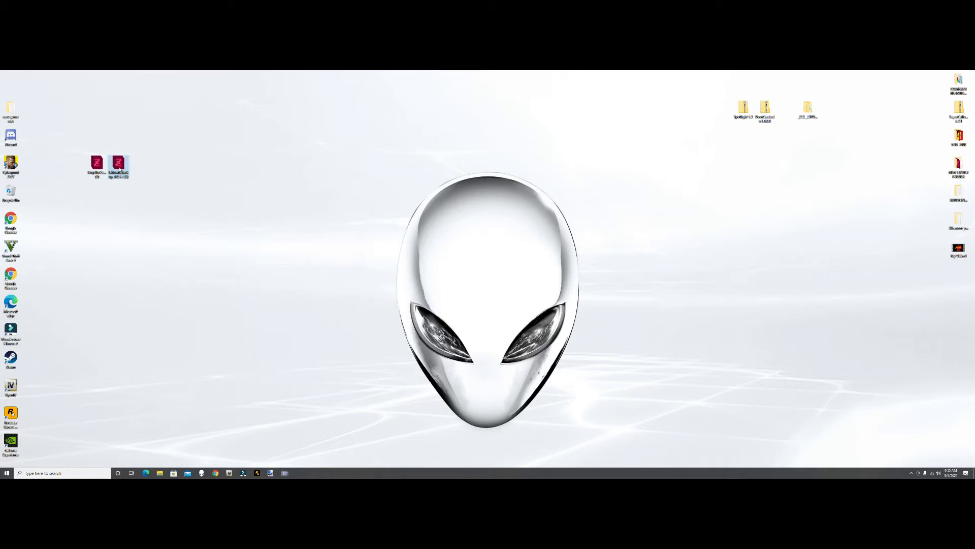
# Extract the Ultimate Backup and Stop The Ped zips to desktop folders and delete the zips
pyautogui.doubleClick(118, 164)
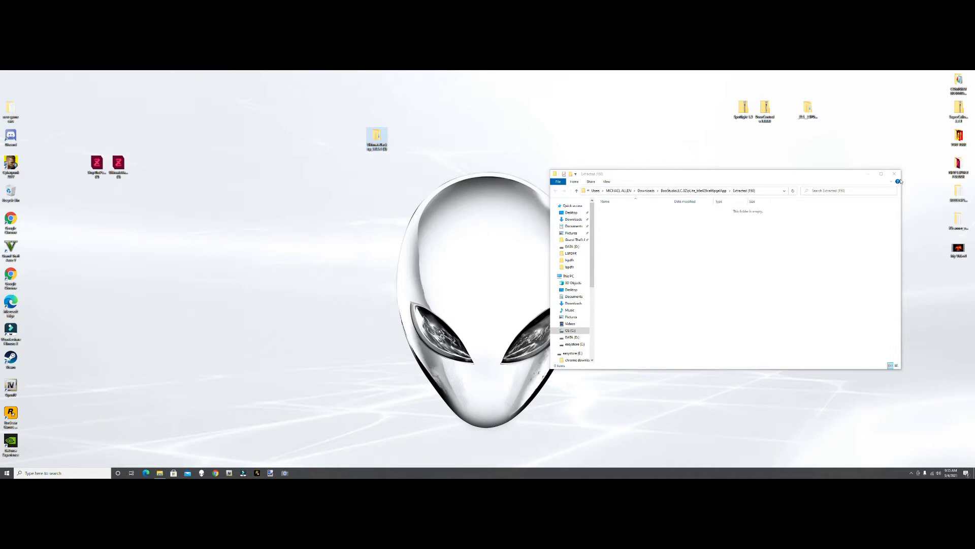
pyautogui.click(896, 174)
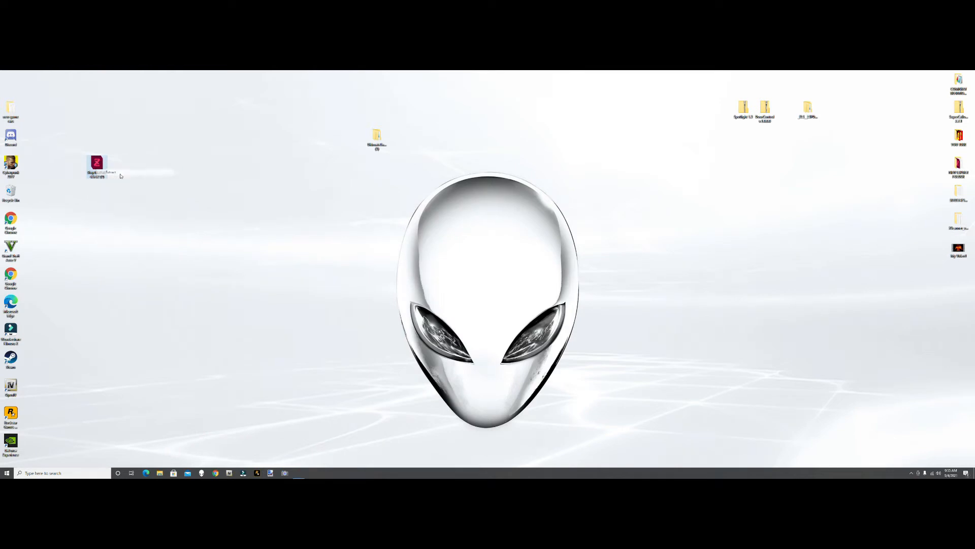
pyautogui.doubleClick(97, 165)
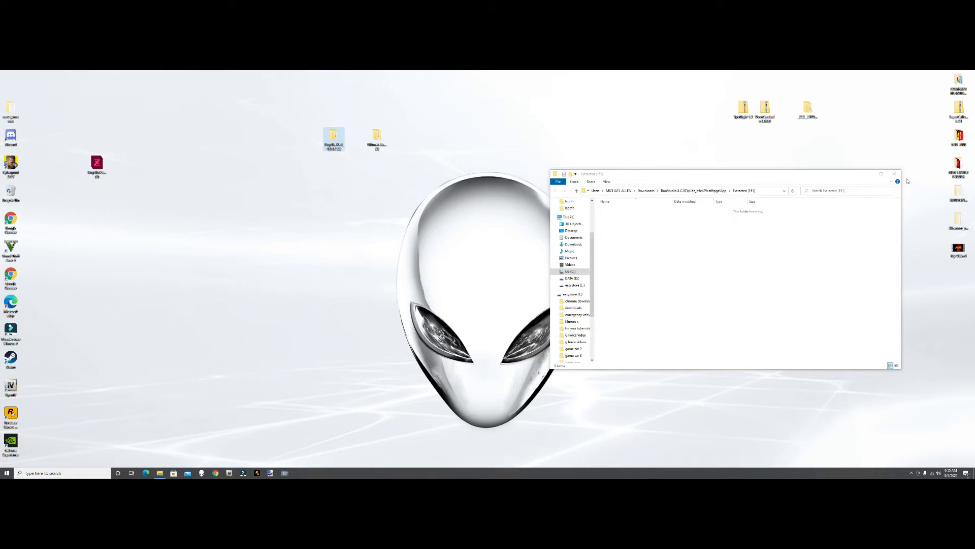
pyautogui.click(894, 174)
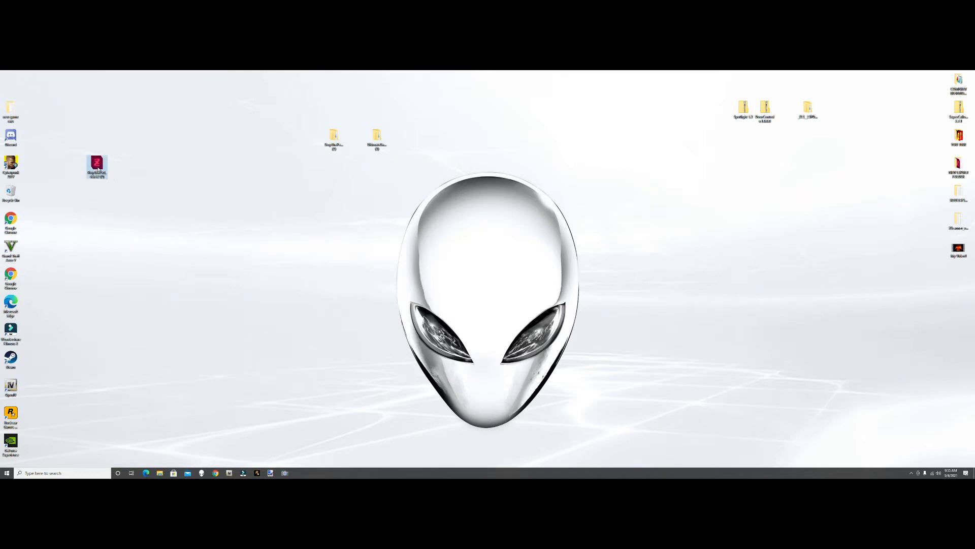
pyautogui.click(131, 254)
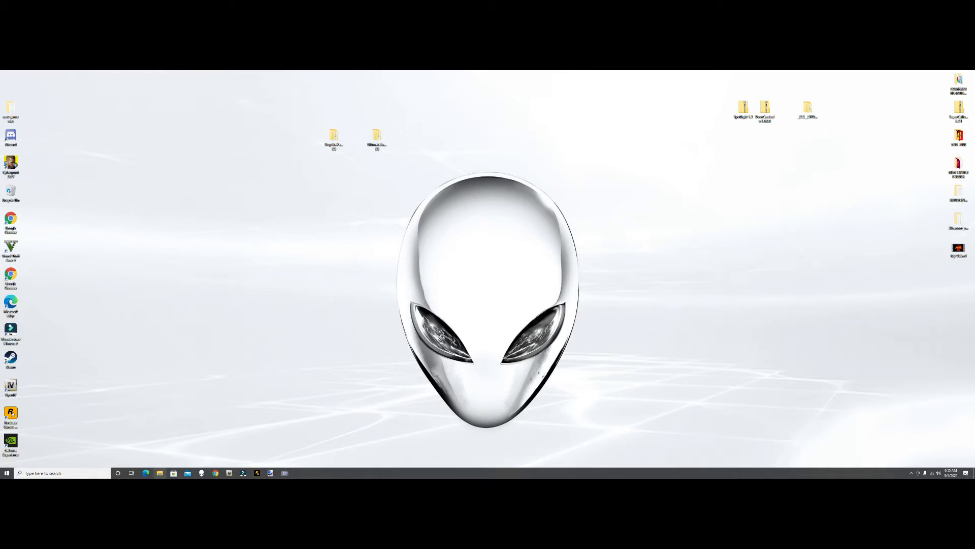
# Duplicate and rename the Grand Theft Auto V folder in steamapps common, then open the game folder
pyautogui.click(159, 473)
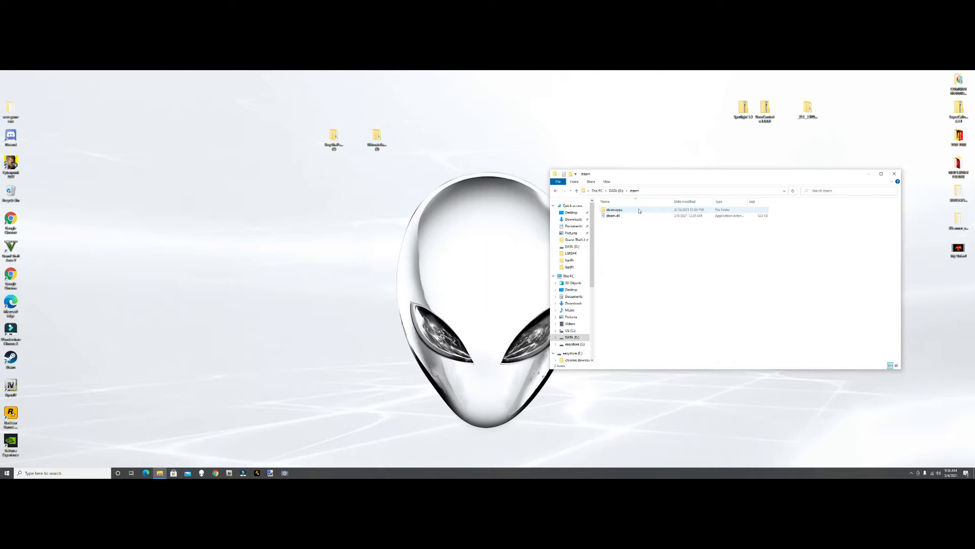
pyautogui.doubleClick(614, 210)
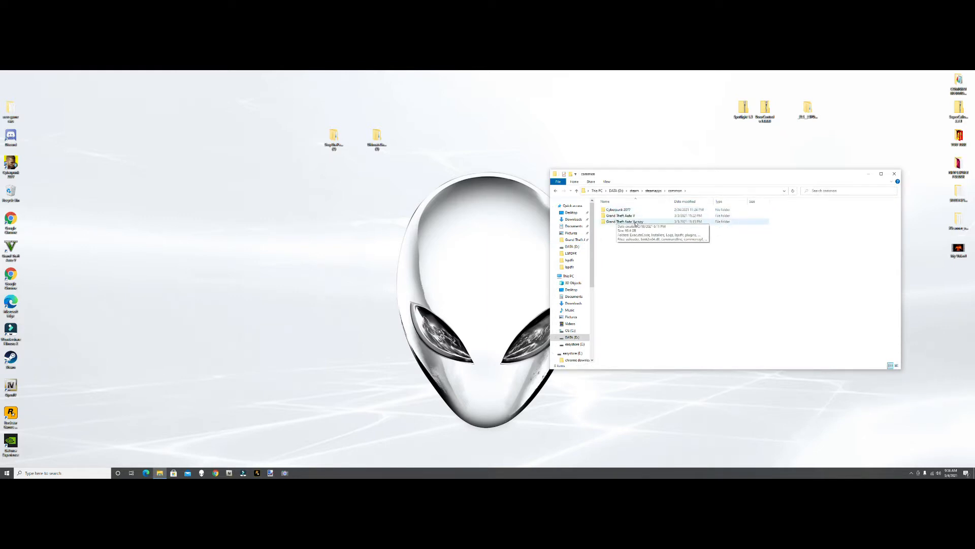
pyautogui.rightClick(626, 221)
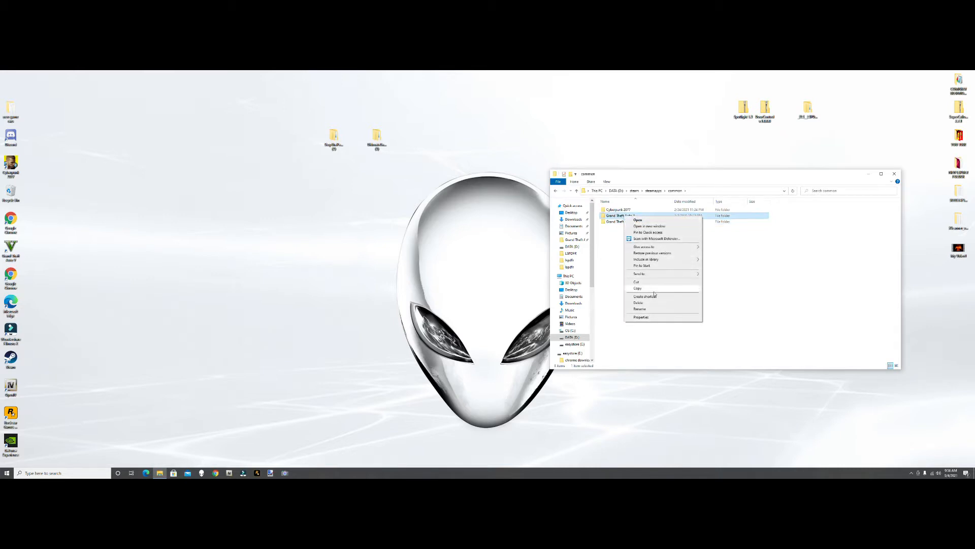
pyautogui.click(639, 310)
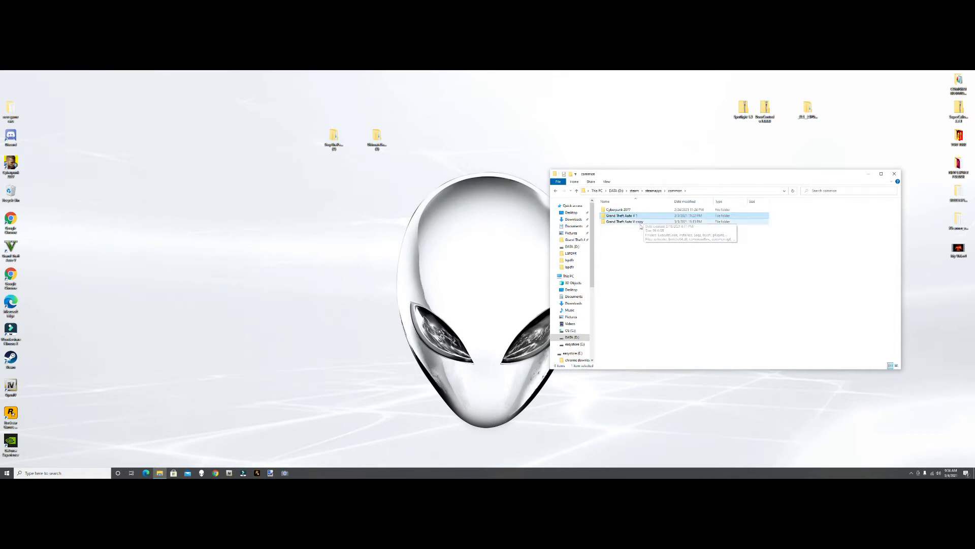
pyautogui.rightClick(625, 222)
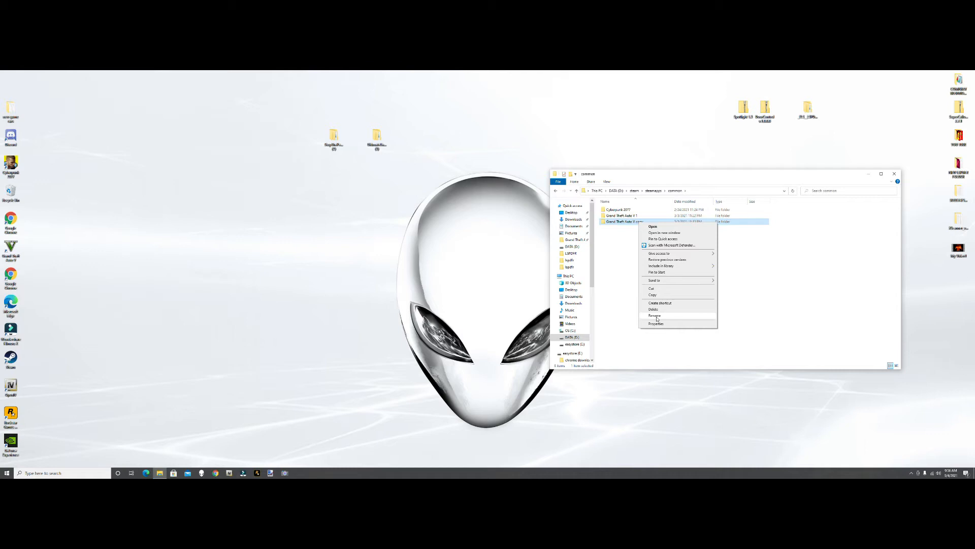
pyautogui.click(654, 316)
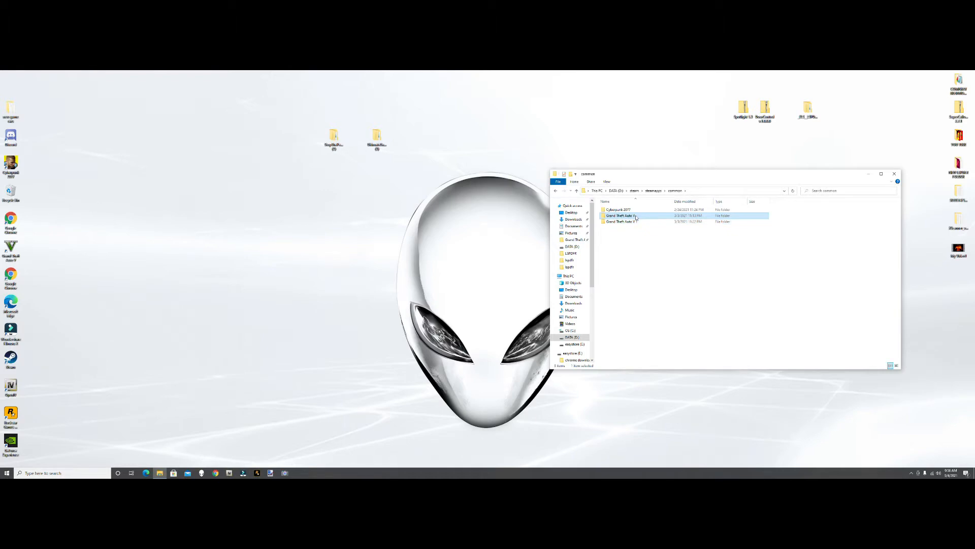
pyautogui.doubleClick(619, 216)
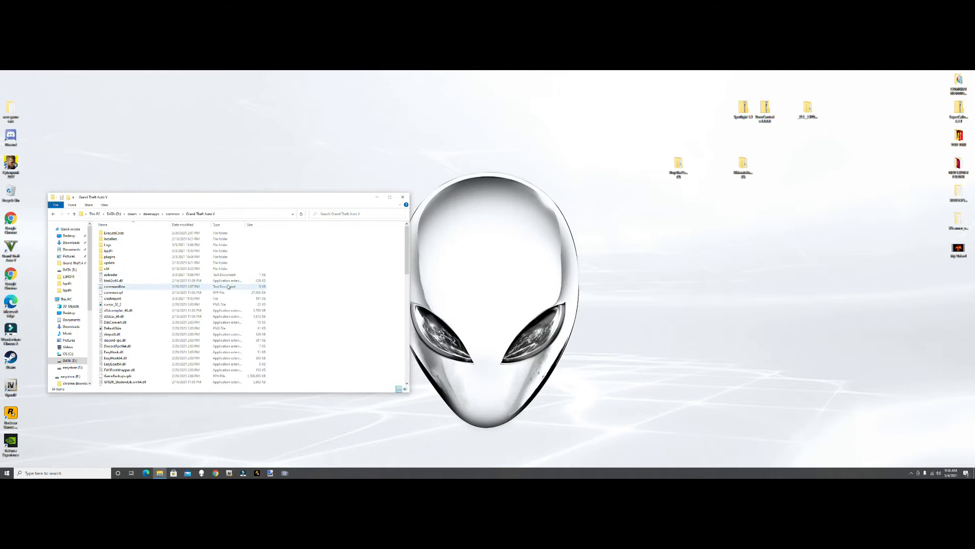
# Browse the UltimateBackup and StopThePed downloads, selecting their Plugins folders and RAGENativeUI.dll
pyautogui.click(115, 286)
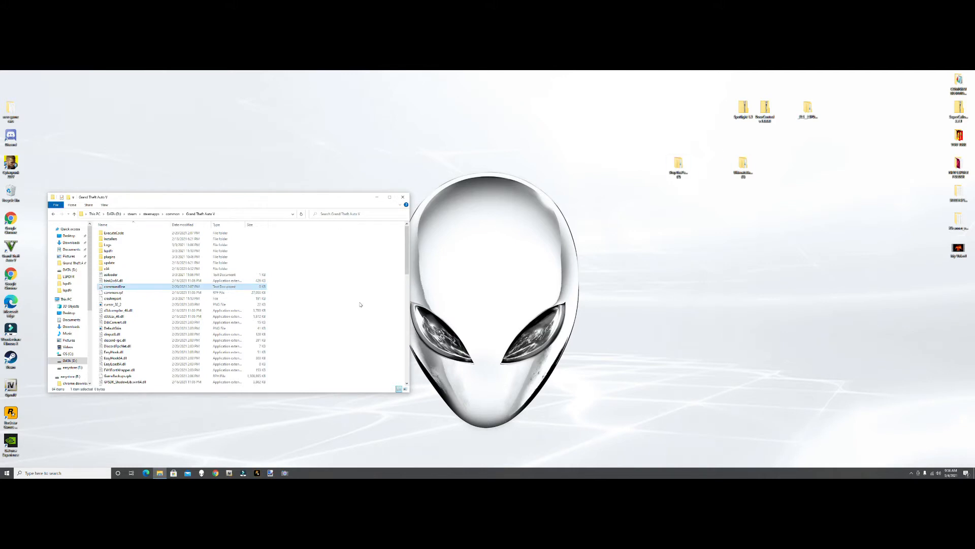
pyautogui.moveTo(199, 291)
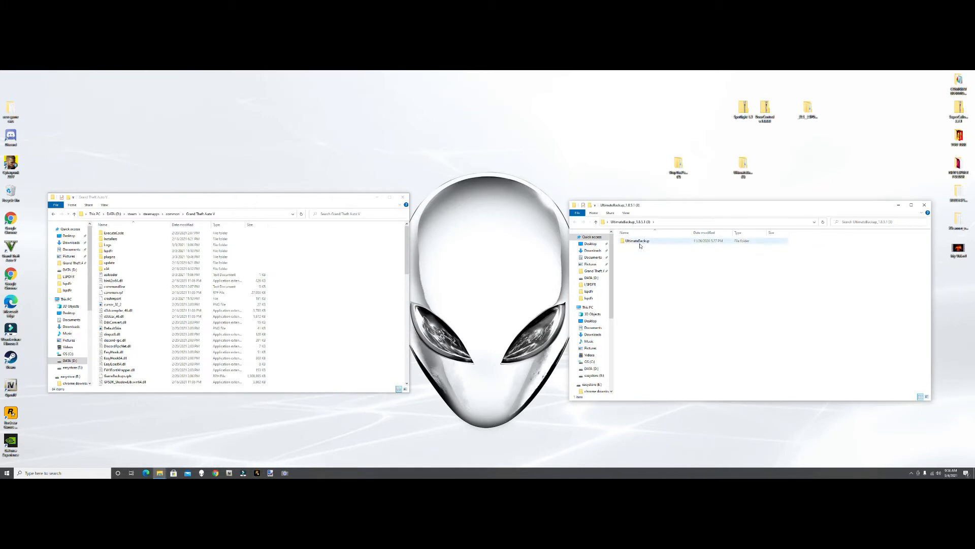
pyautogui.doubleClick(637, 240)
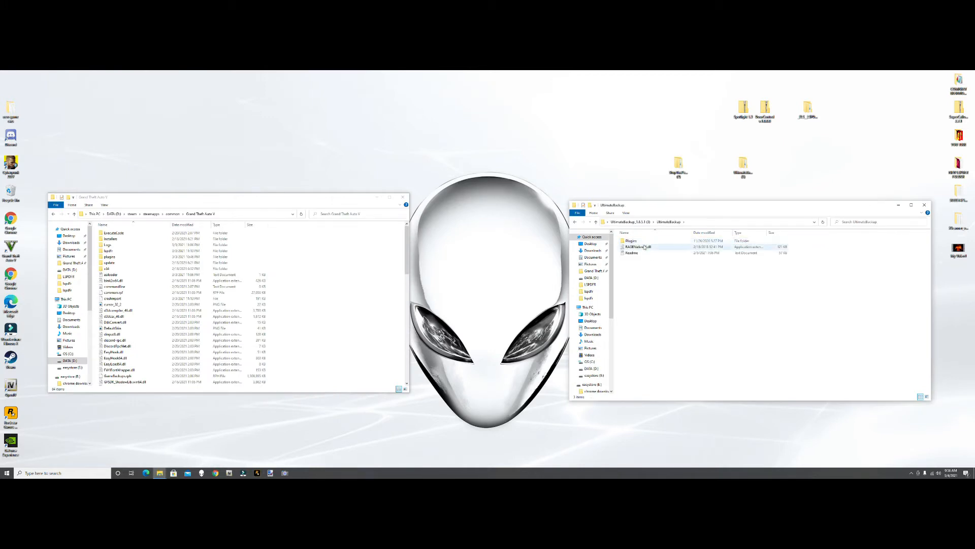
pyautogui.moveTo(641, 247)
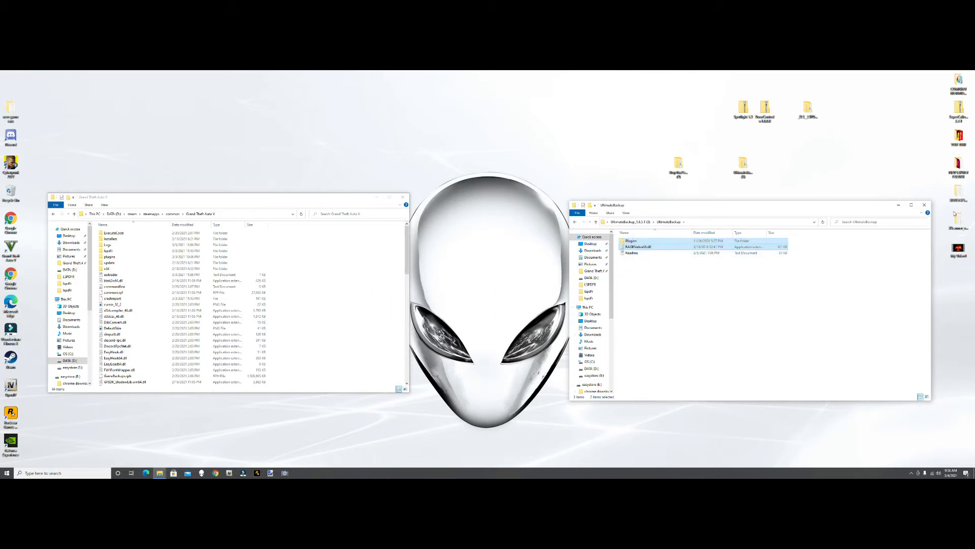
pyautogui.click(924, 204)
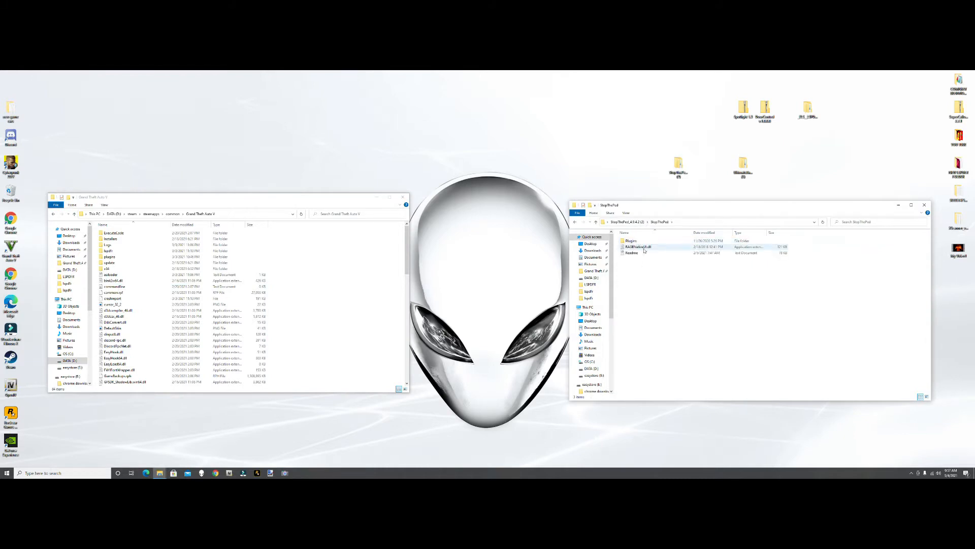
pyautogui.click(639, 246)
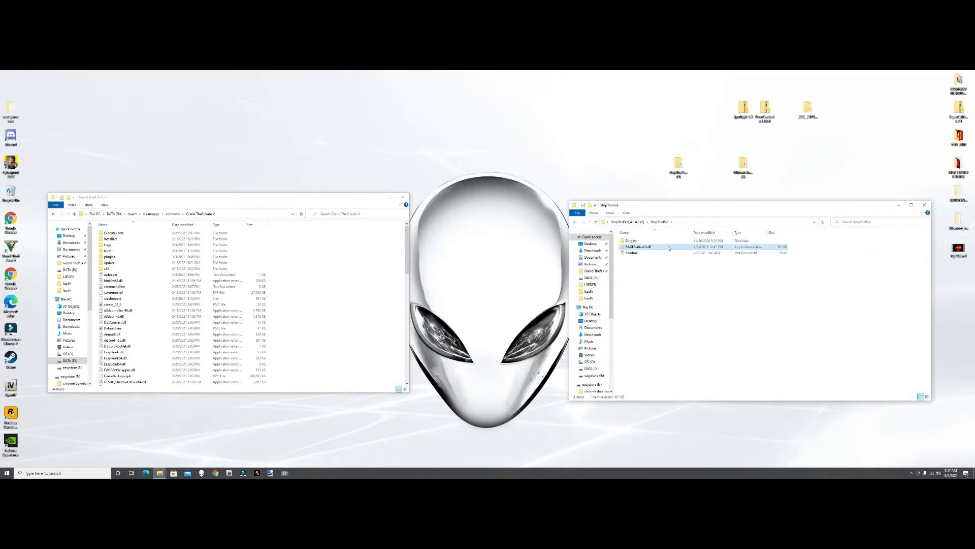
pyautogui.click(631, 241)
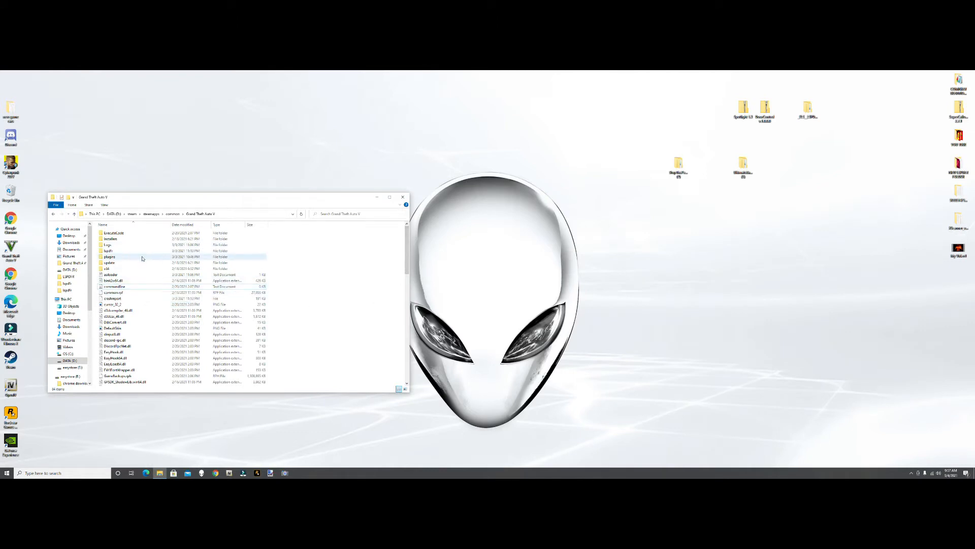
# Read through StopThePed.ini from plugins > LSPDFR in Notepad, then close it
pyautogui.doubleClick(110, 256)
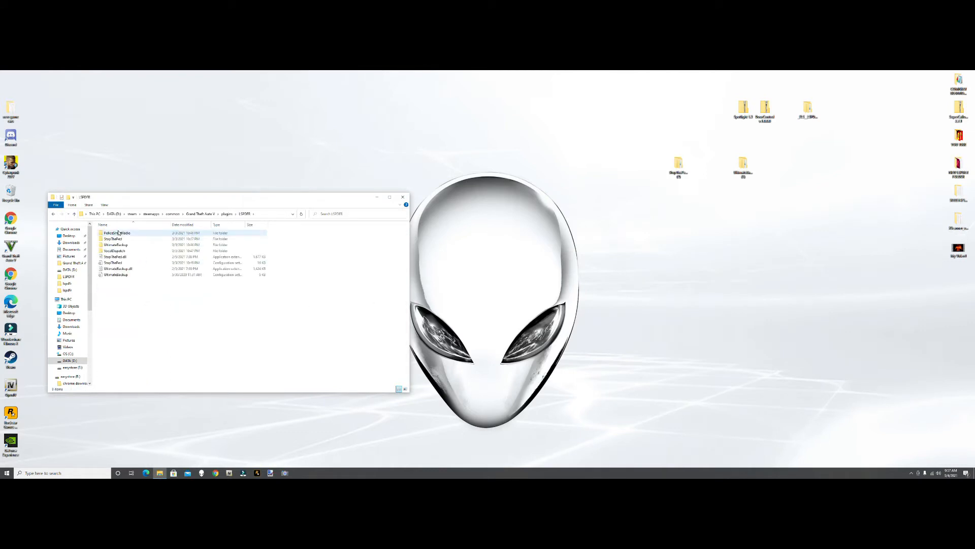
pyautogui.click(118, 263)
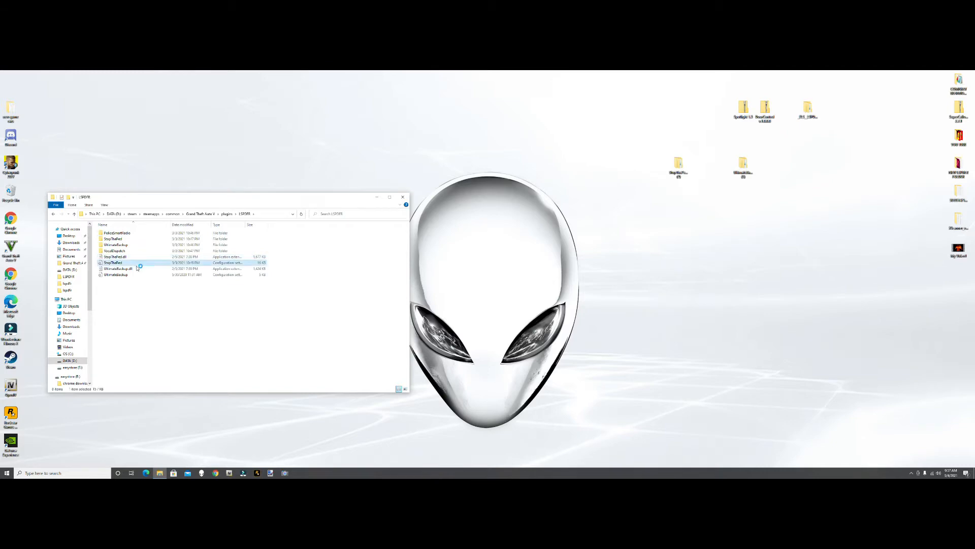
pyautogui.doubleClick(113, 262)
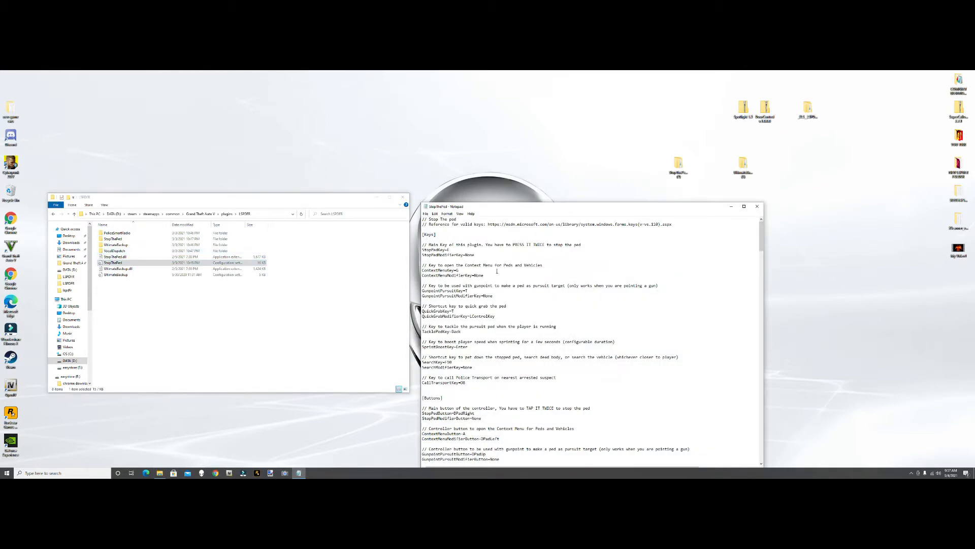
pyautogui.scroll(-3)
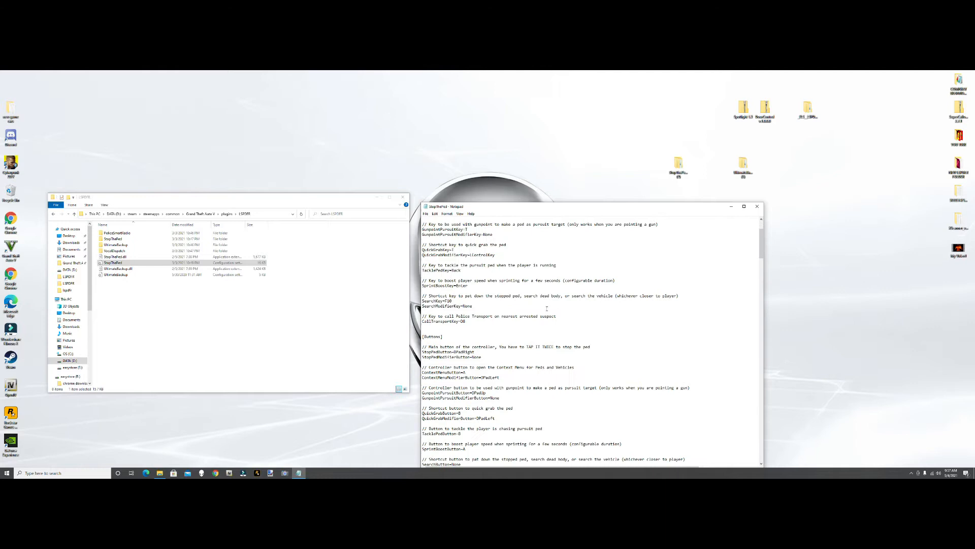
pyautogui.scroll(-3)
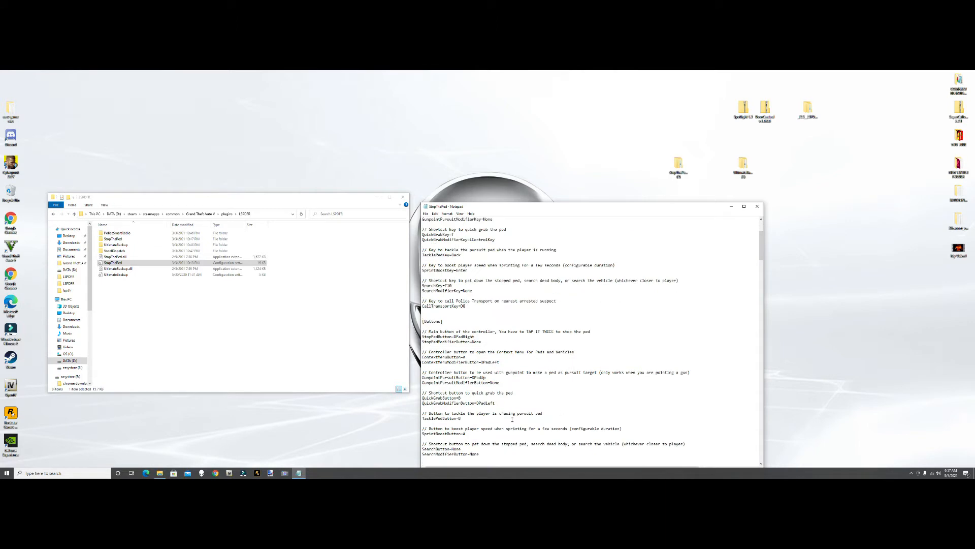
pyautogui.scroll(-3)
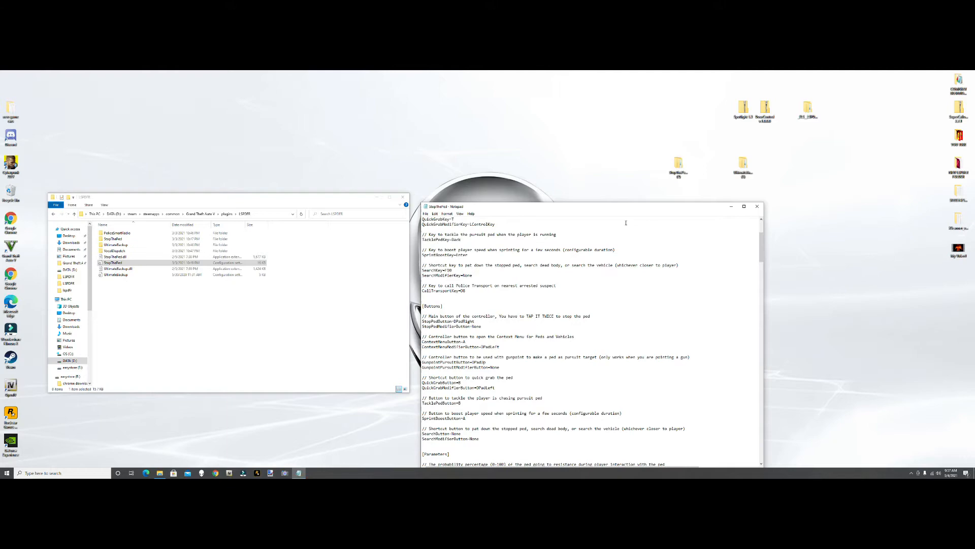
pyautogui.click(757, 206)
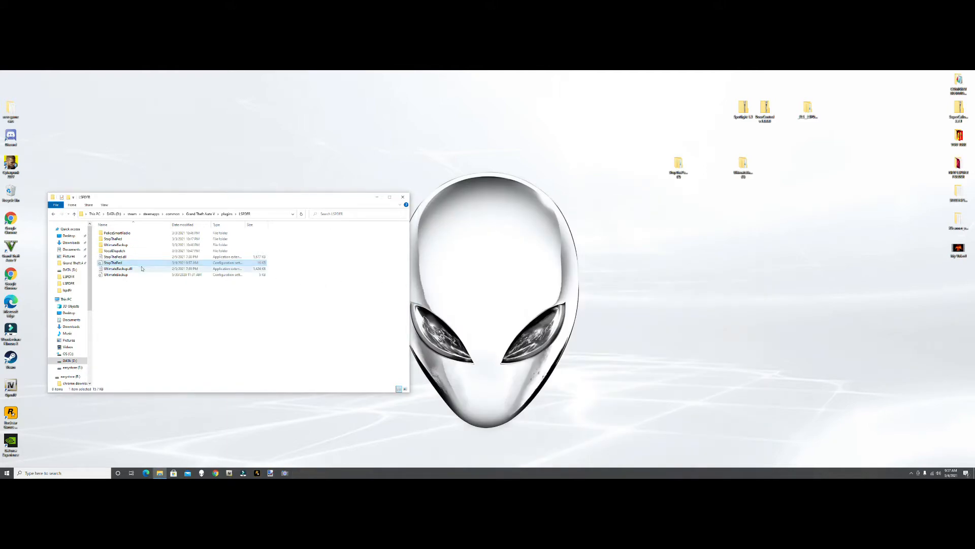
# Open UltimateBackup.ini in Notepad and scroll through its keys, buttons and parameters
pyautogui.doubleClick(116, 274)
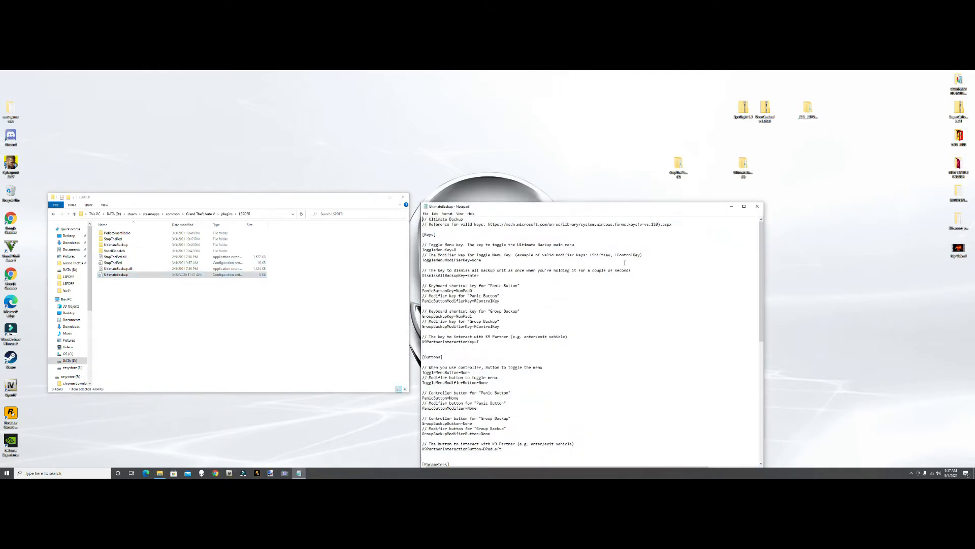
pyautogui.scroll(-3)
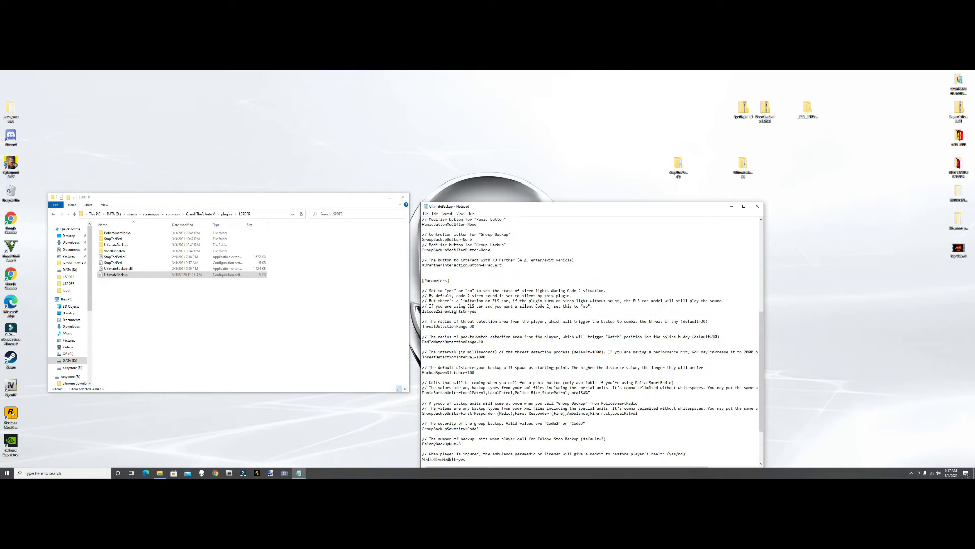
pyautogui.scroll(-3)
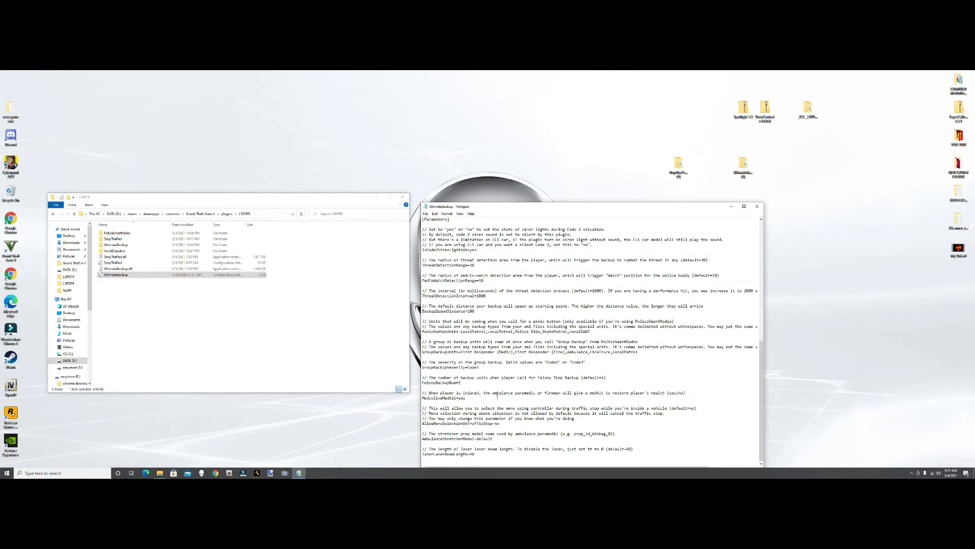
pyautogui.scroll(3)
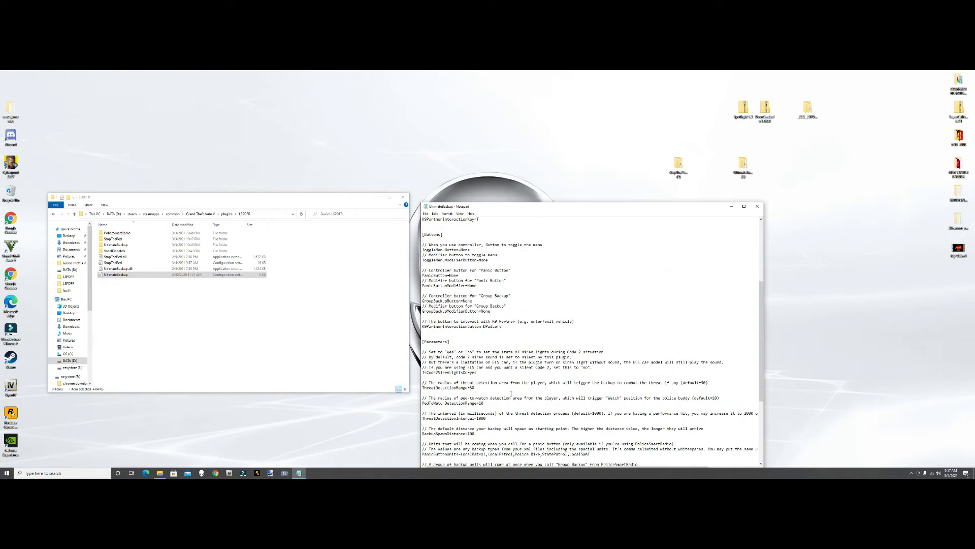
pyautogui.scroll(3)
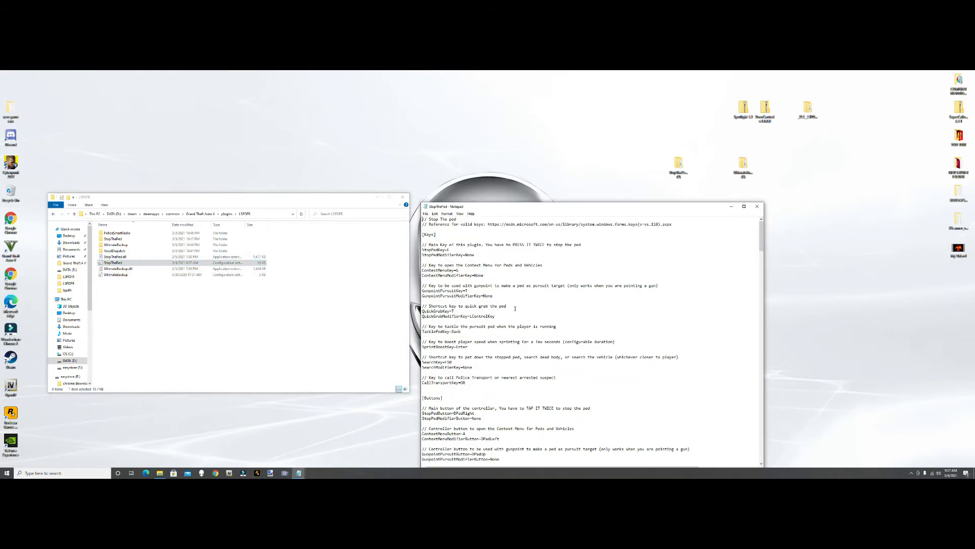
pyautogui.scroll(-3)
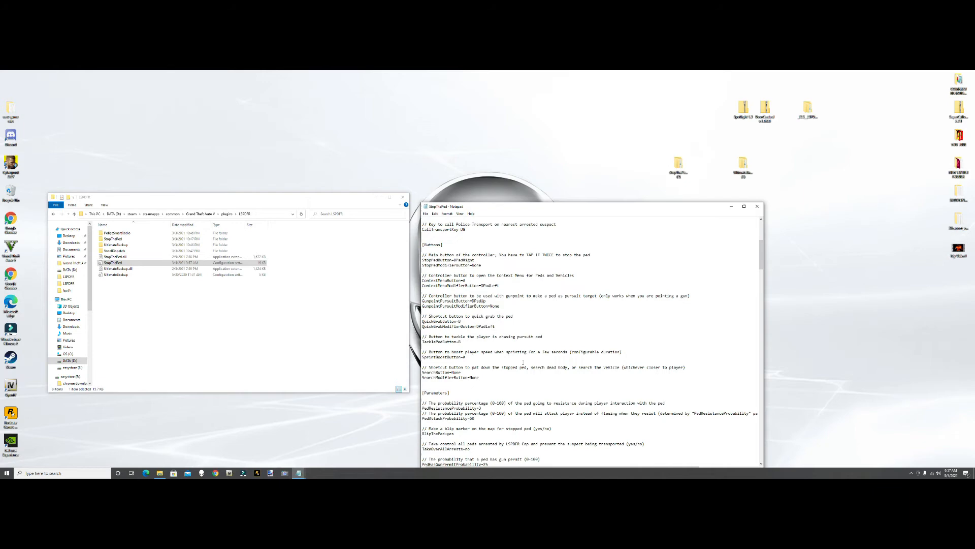
pyautogui.scroll(-3)
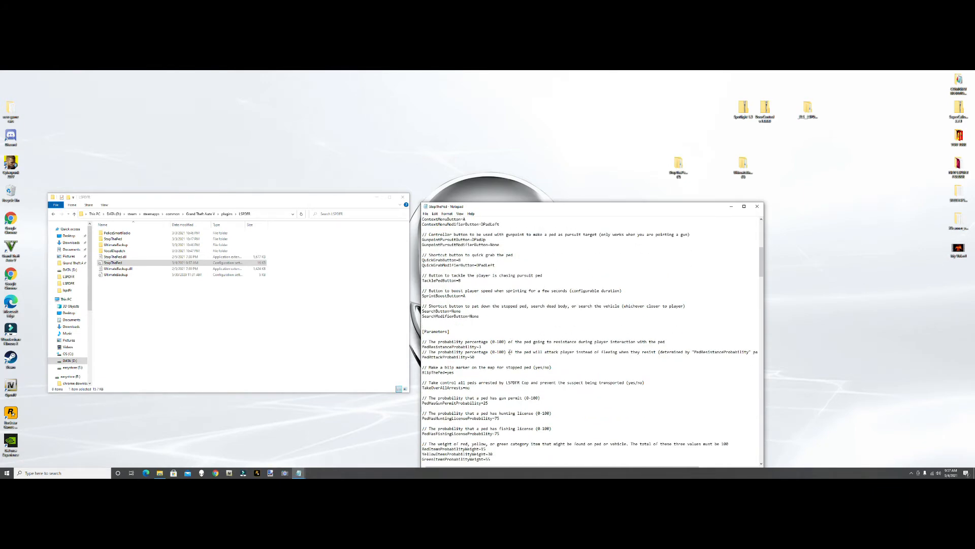
pyautogui.scroll(-3)
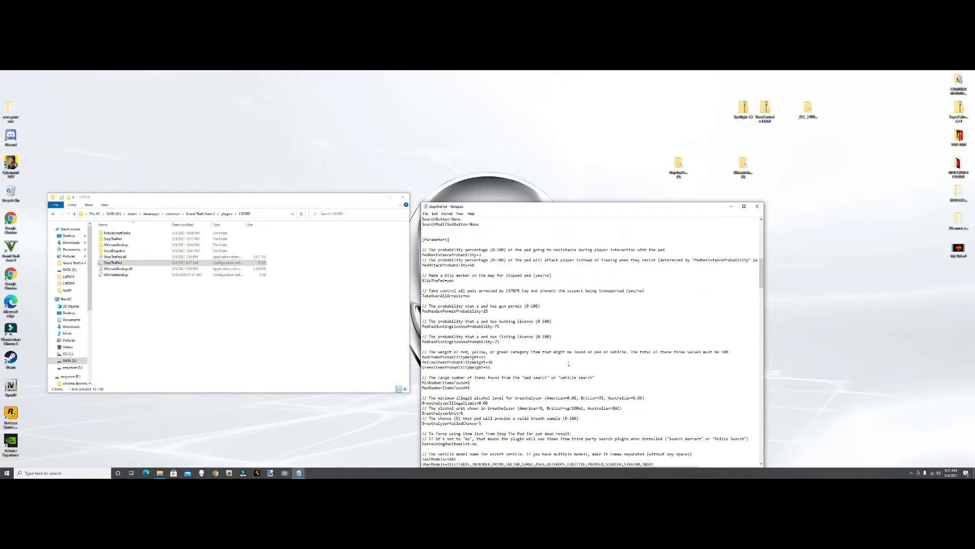
pyautogui.scroll(-3)
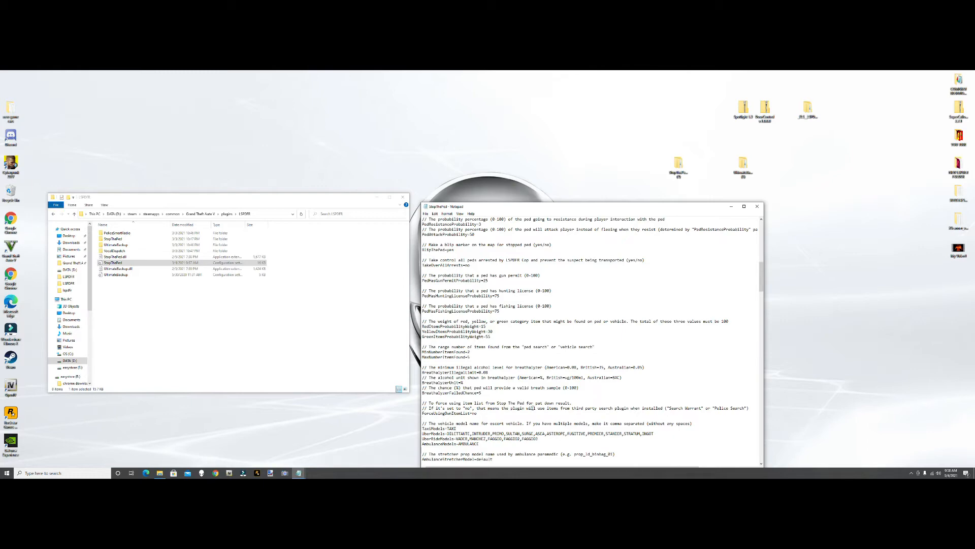
pyautogui.scroll(-3)
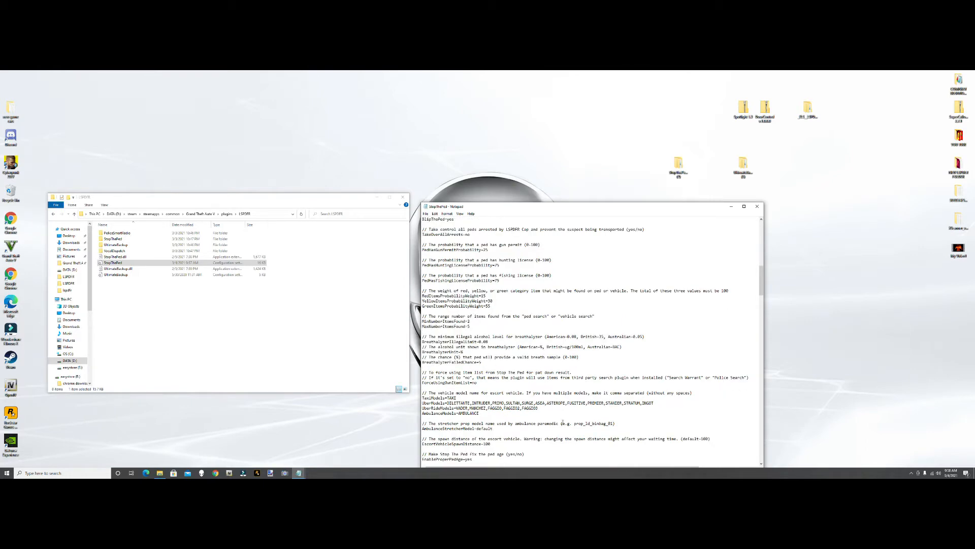
pyautogui.scroll(-3)
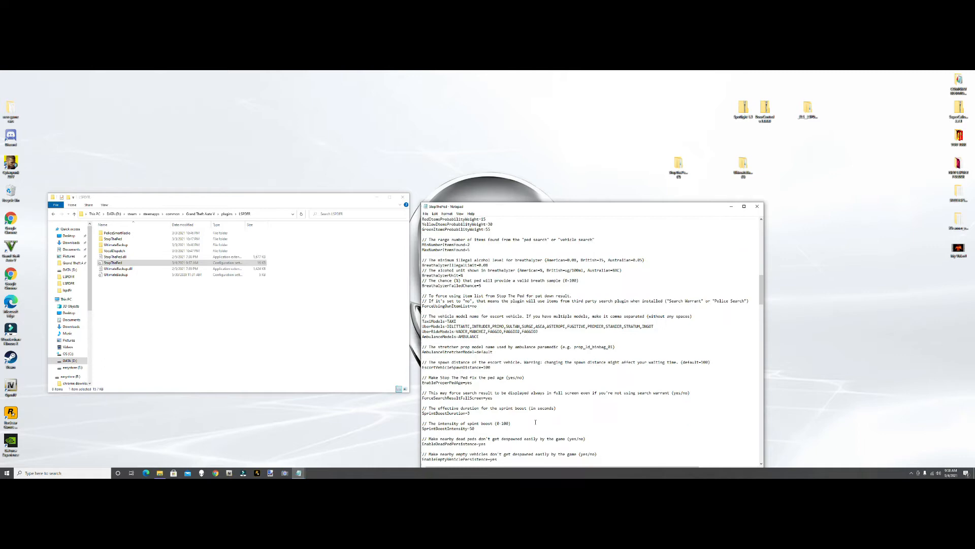
pyautogui.scroll(-3)
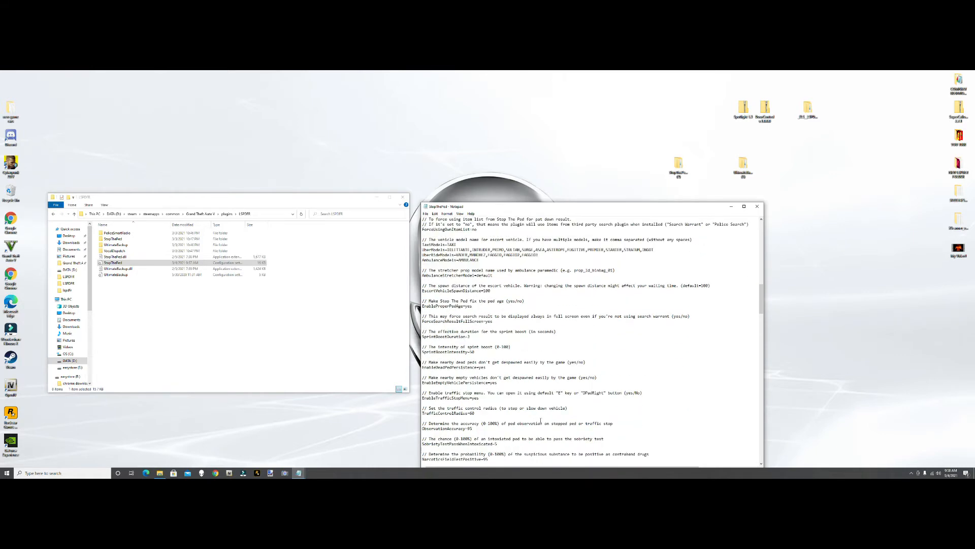
pyautogui.scroll(-3)
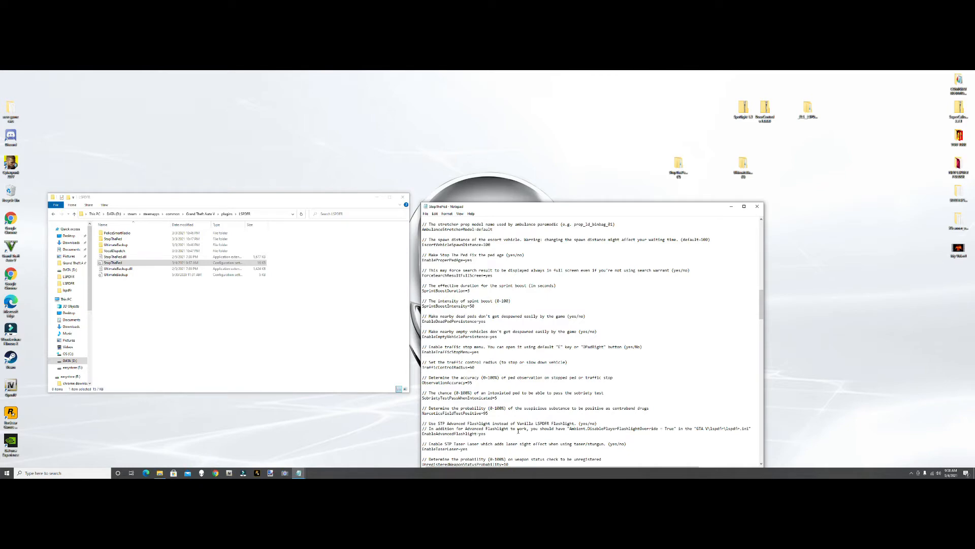
pyautogui.scroll(-3)
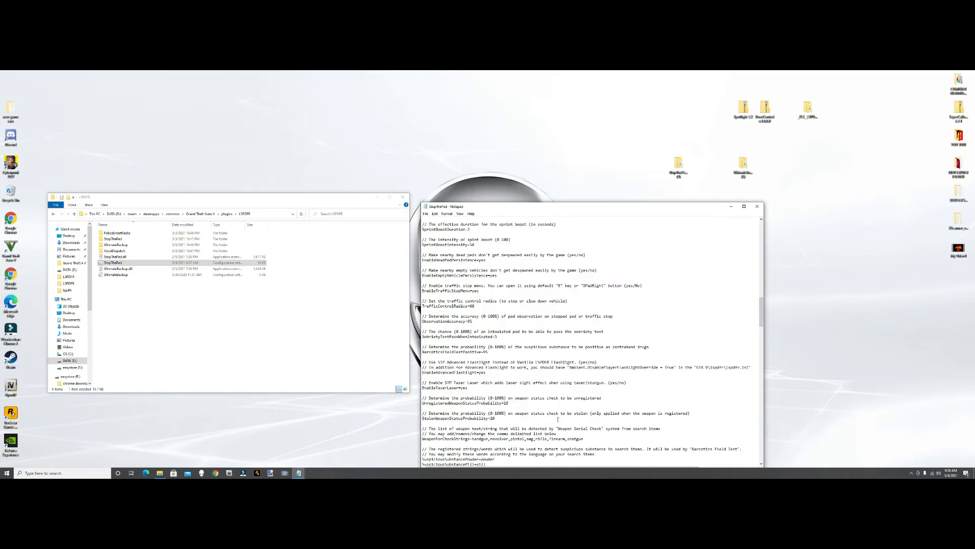
pyautogui.scroll(-3)
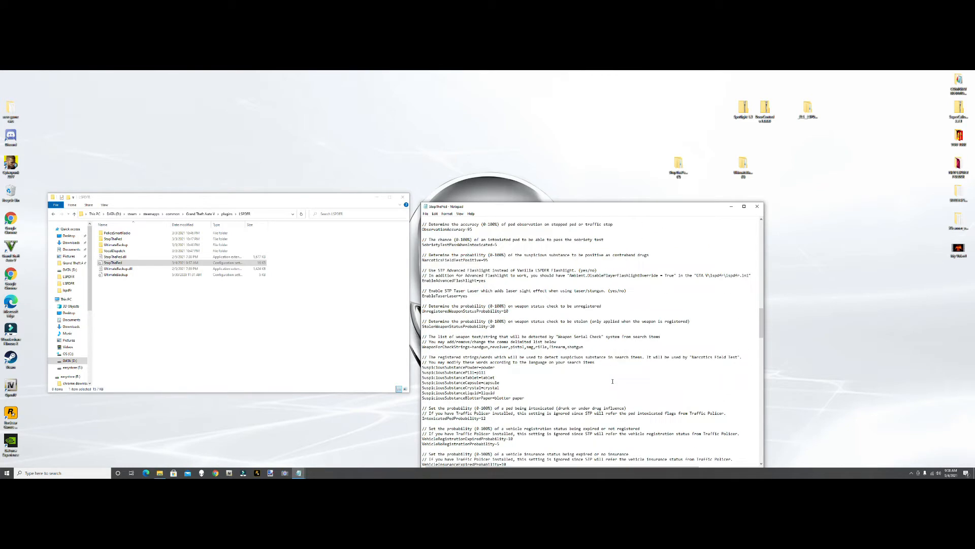
pyautogui.scroll(-3)
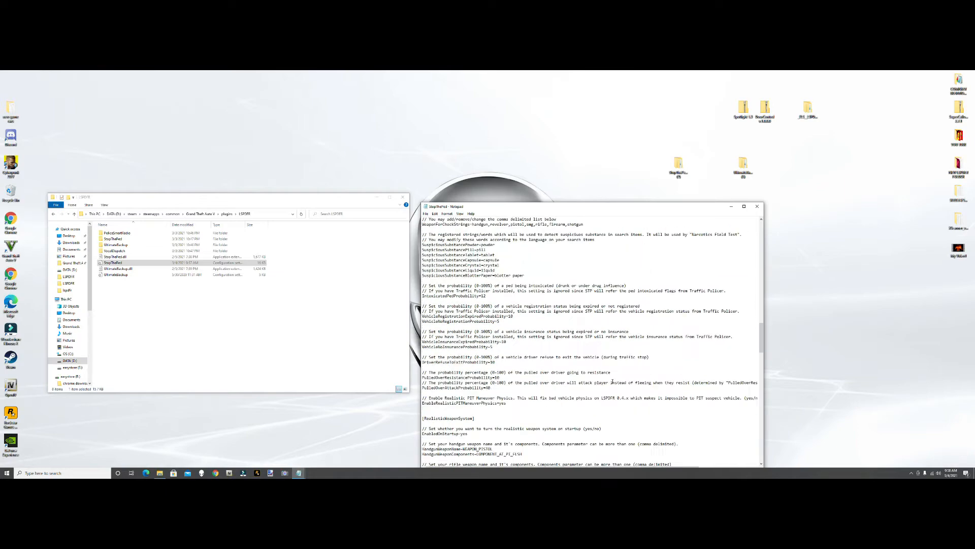
pyautogui.scroll(3)
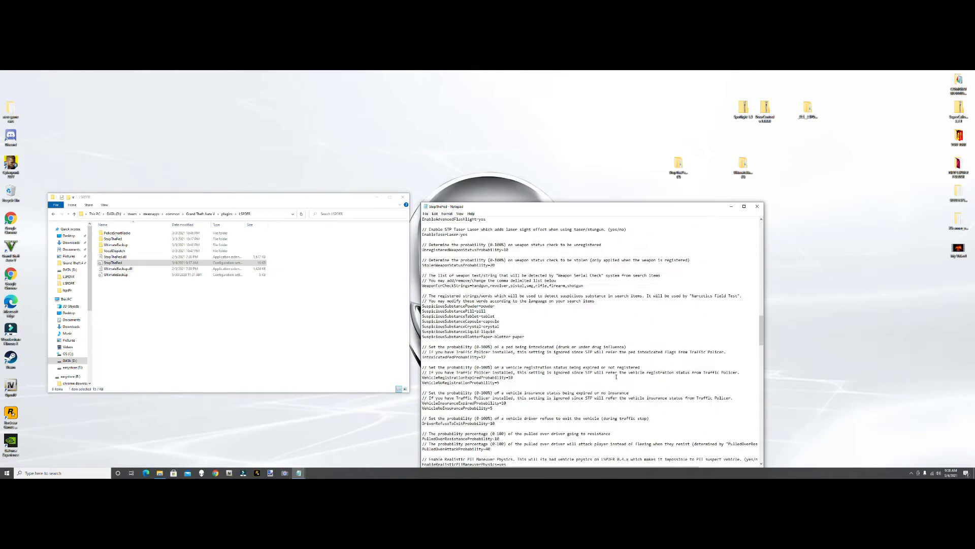
pyautogui.scroll(3)
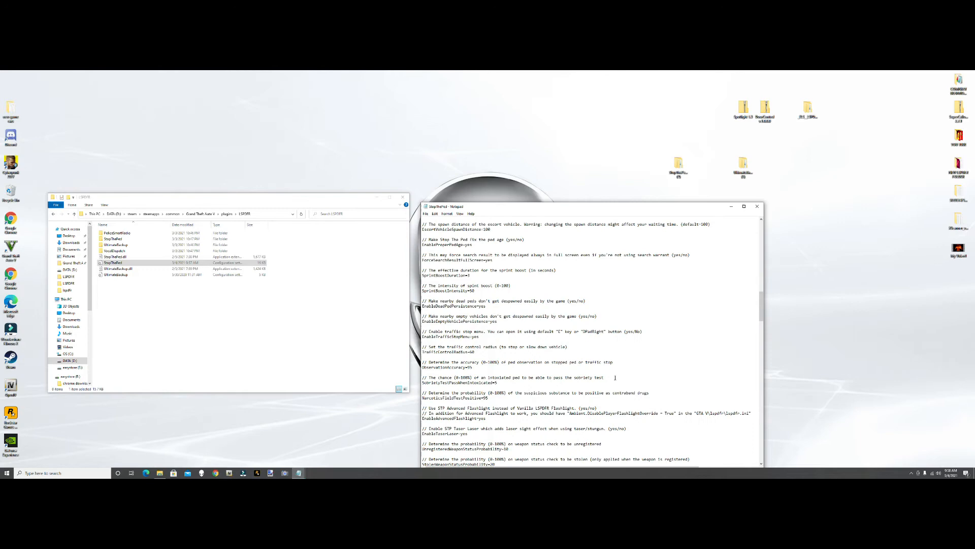
pyautogui.scroll(3)
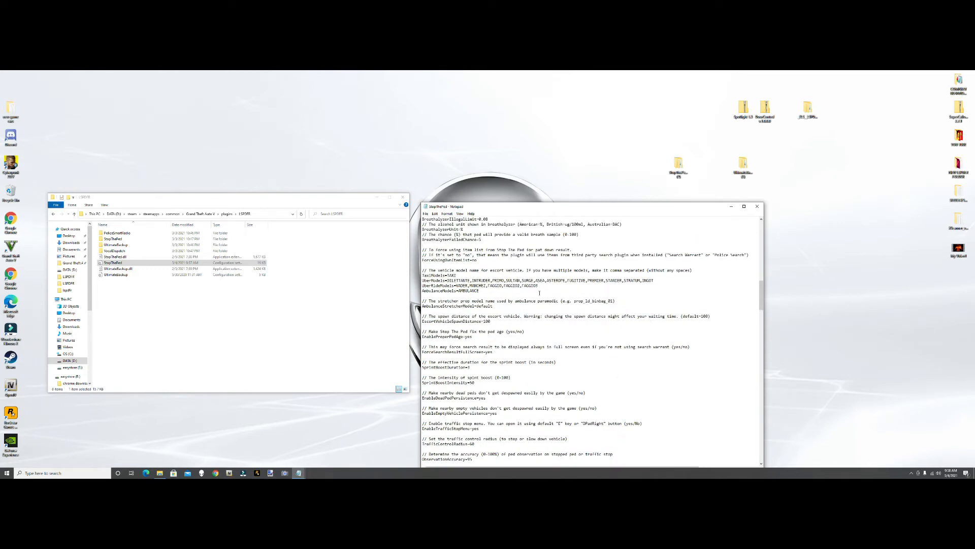
pyautogui.scroll(3)
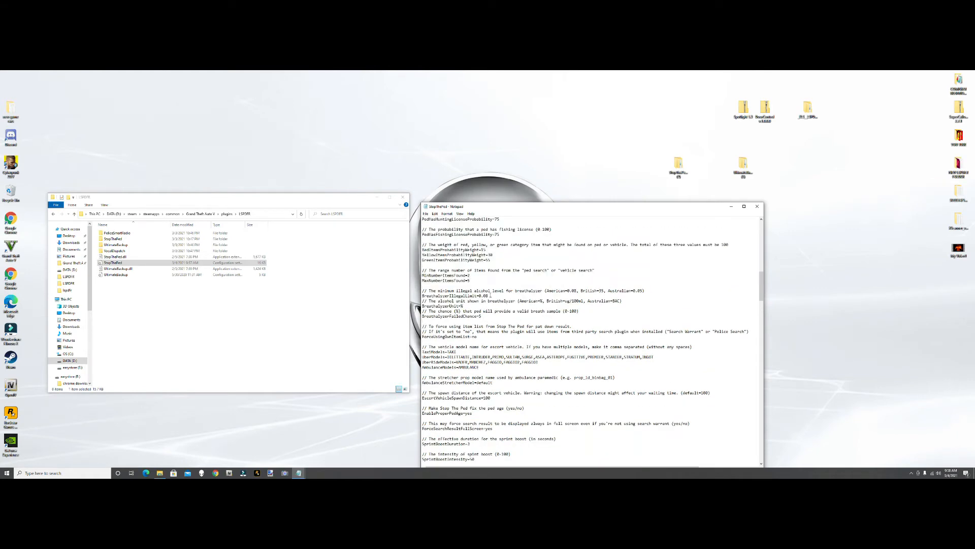
pyautogui.scroll(3)
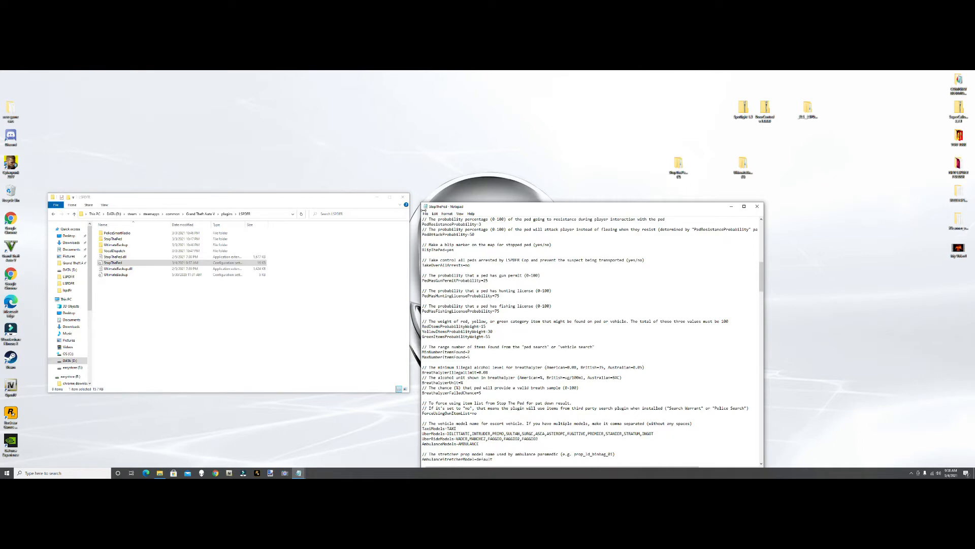
pyautogui.moveTo(782, 239)
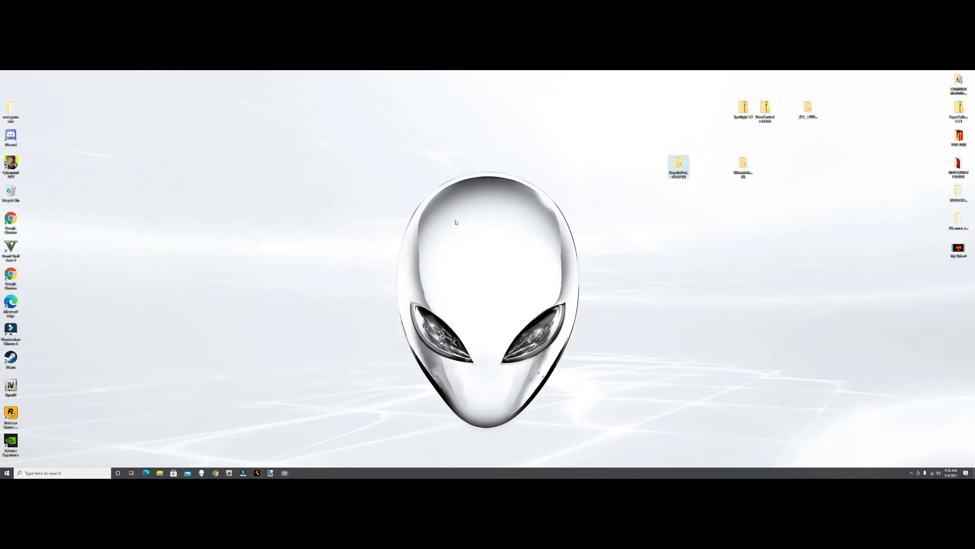
pyautogui.moveTo(276, 427)
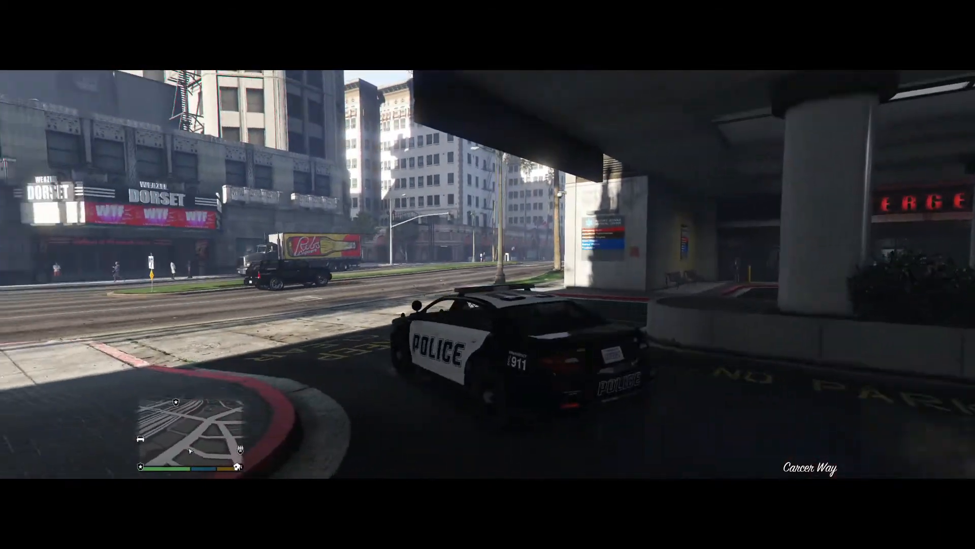
# Drive up behind the black SUV, signal a pull-over, and follow it through the intersection
pyautogui.press('w')
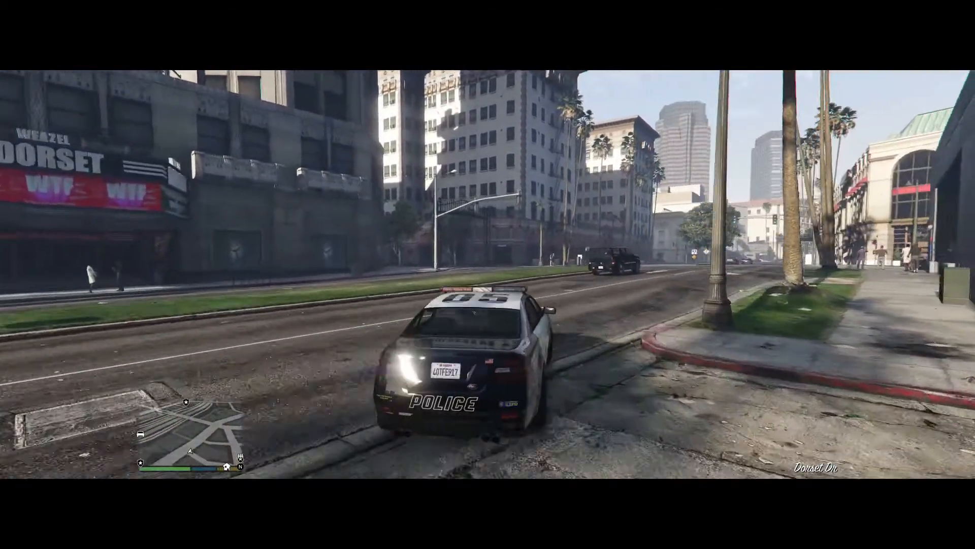
pyautogui.press('w')
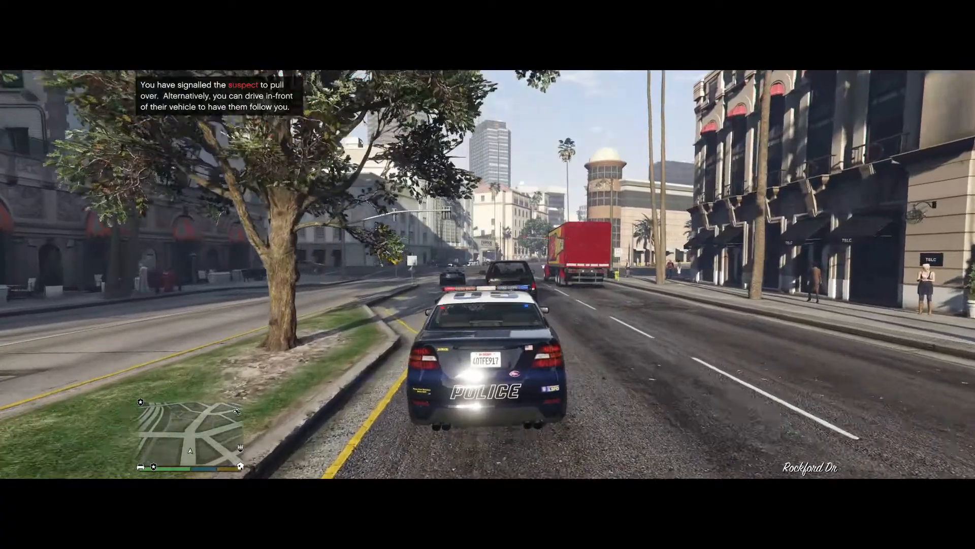
pyautogui.press('w')
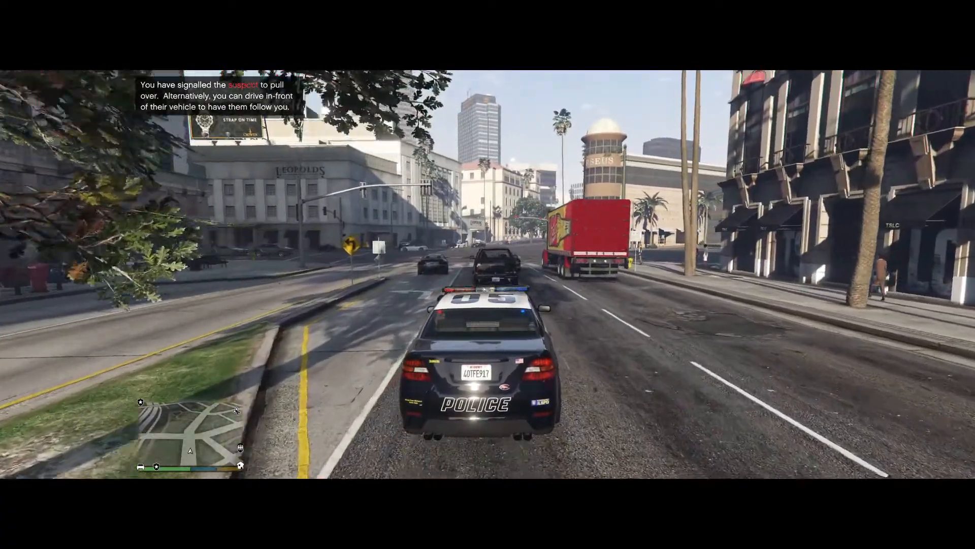
pyautogui.press('w')
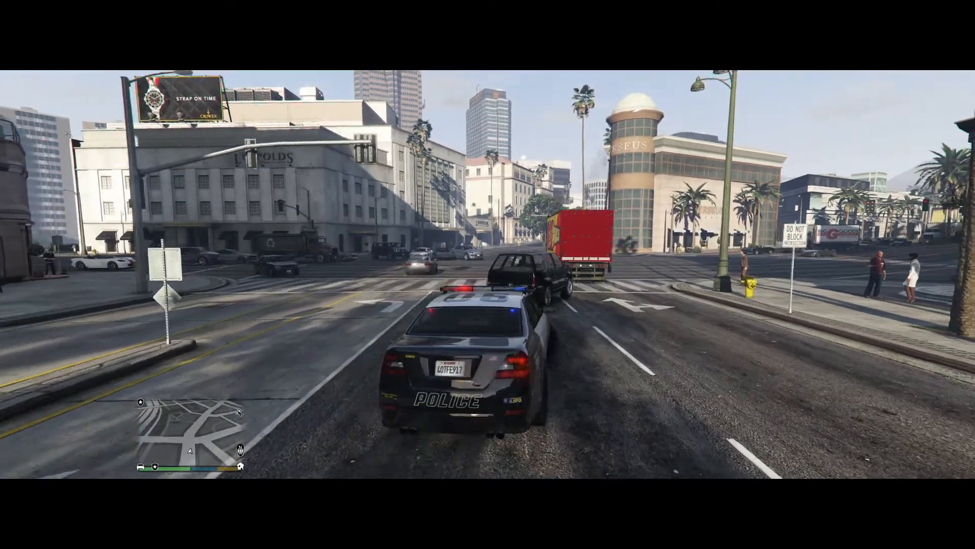
pyautogui.press('w')
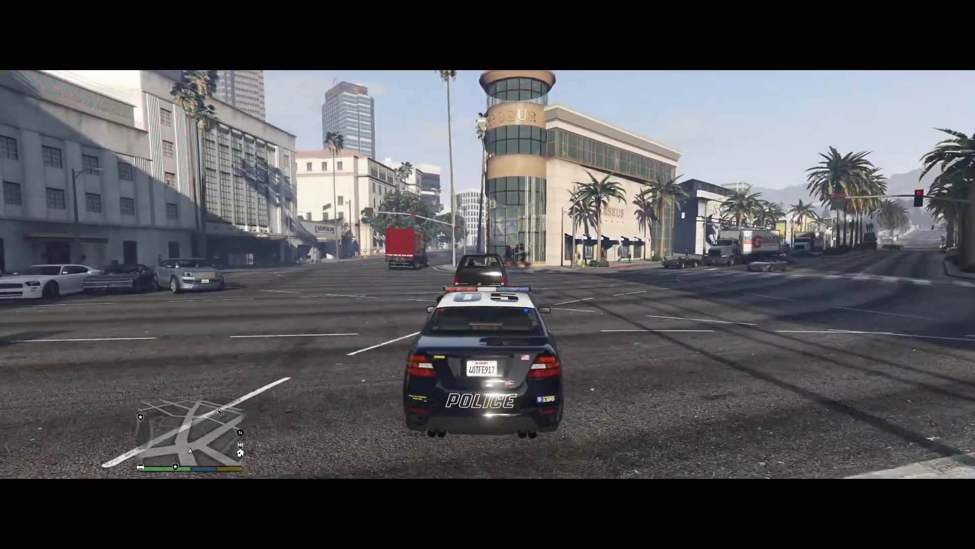
pyautogui.press('w')
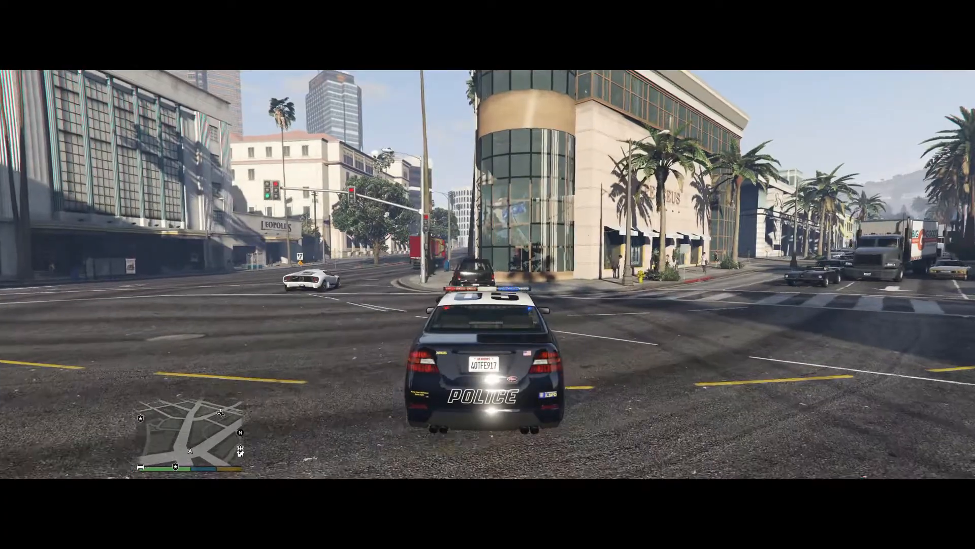
pyautogui.press('w')
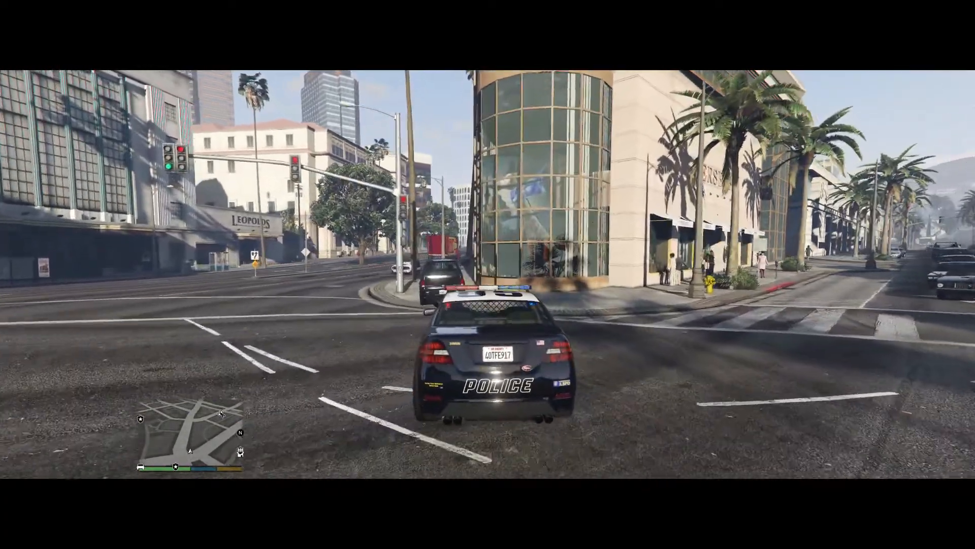
pyautogui.press('w')
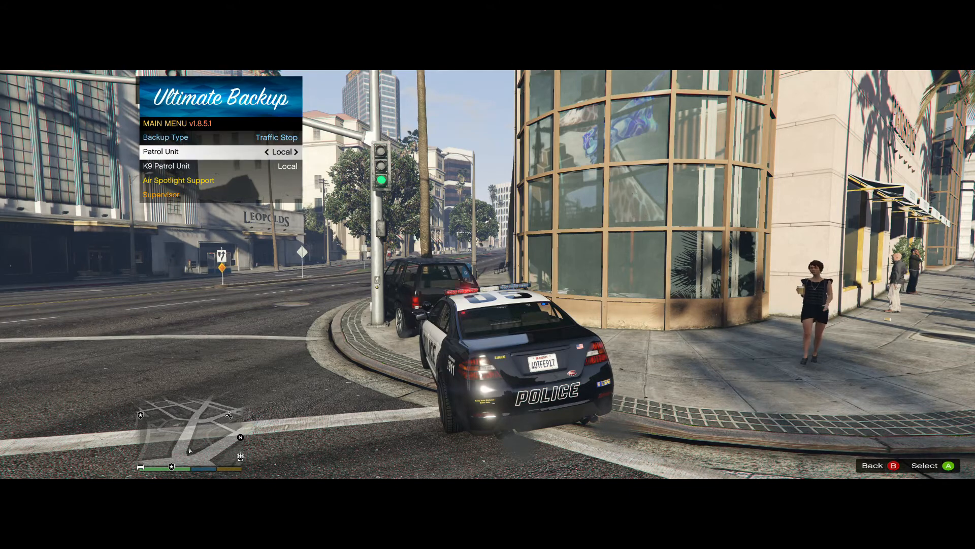
# Set the Ultimate Backup menu's Backup Type to Traffic Stop and request it
pyautogui.press('up')
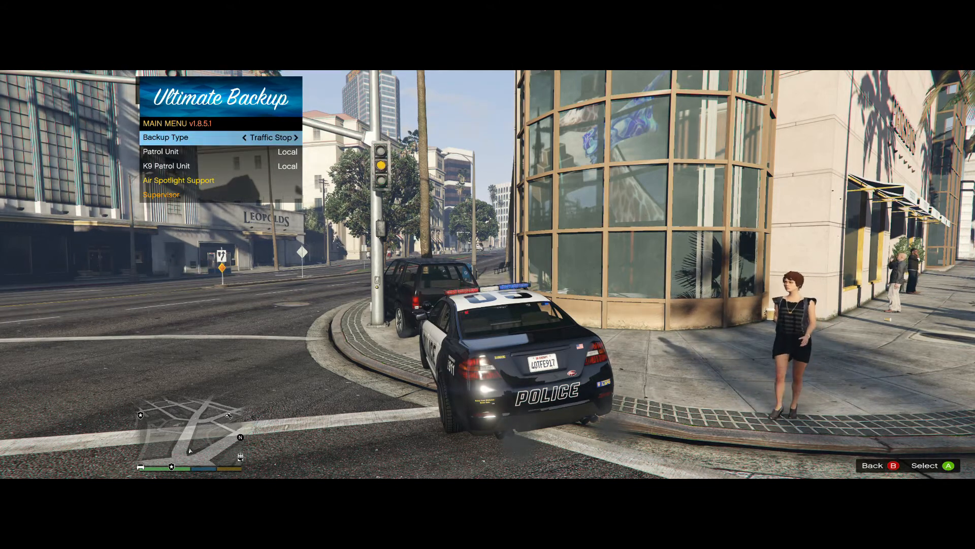
pyautogui.press('down')
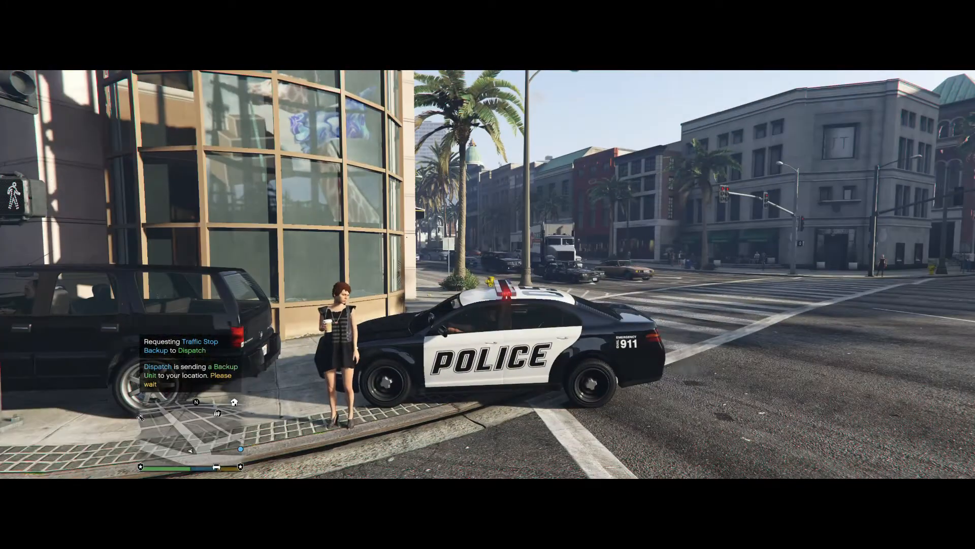
pyautogui.moveTo(488, 275)
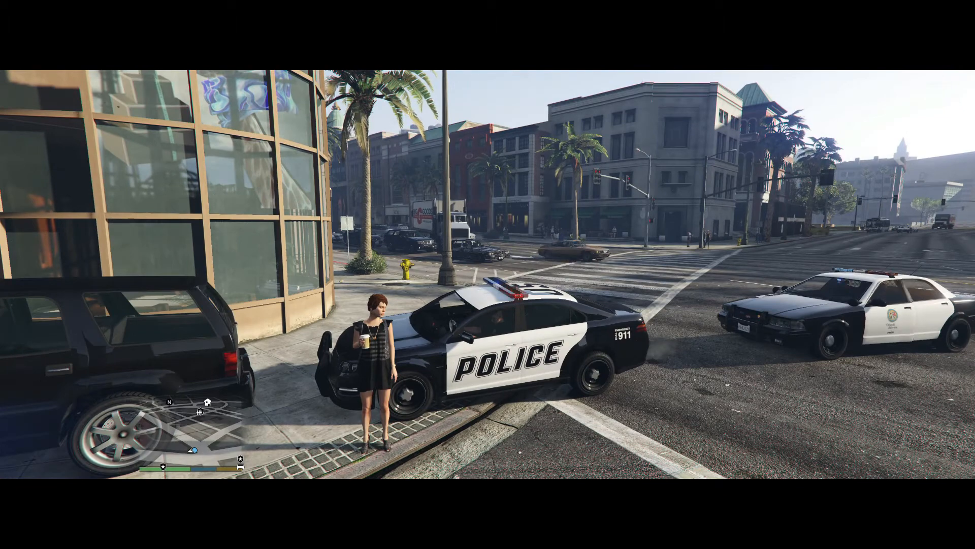
pyautogui.moveTo(488, 274)
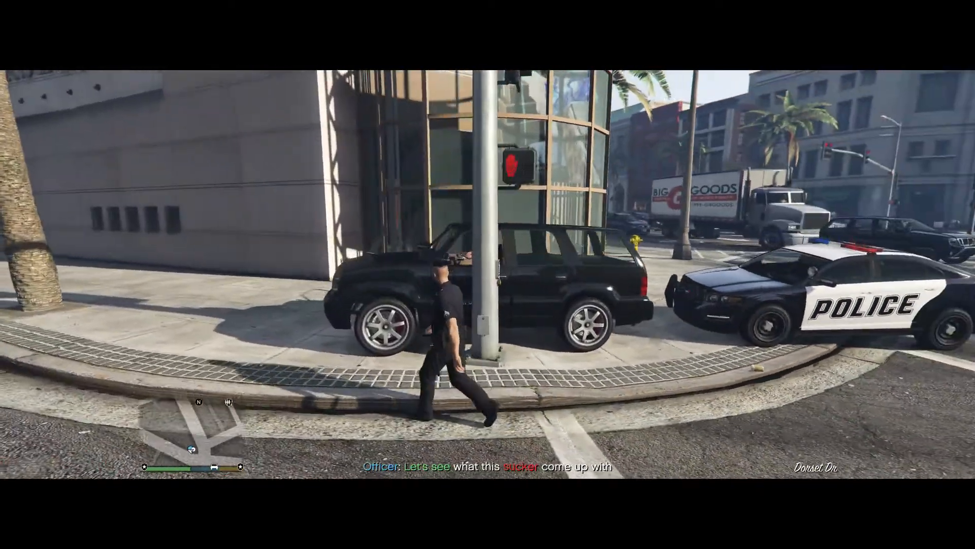
pyautogui.moveTo(488, 275)
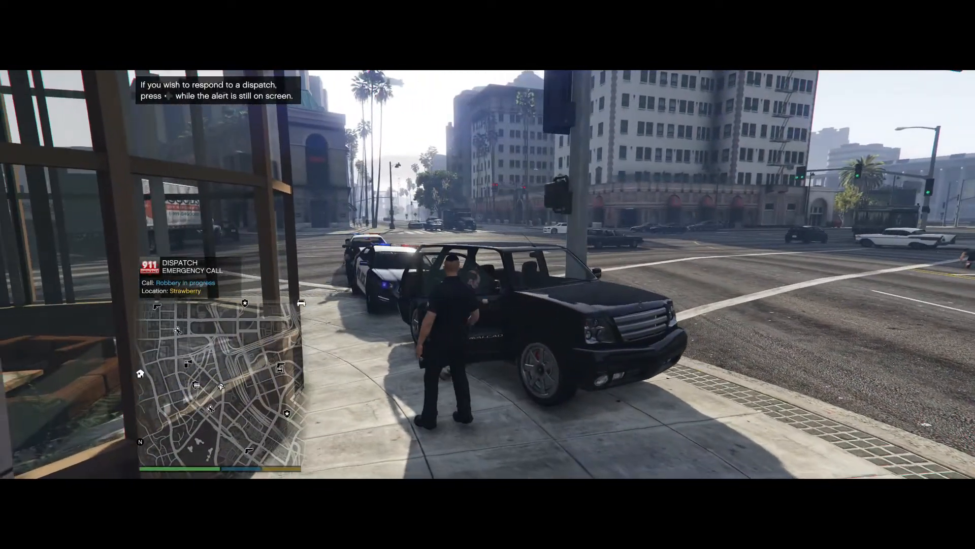
# Let the backup officer check the SUV, then walk away so it stands by as a buddy
pyautogui.press('tab')
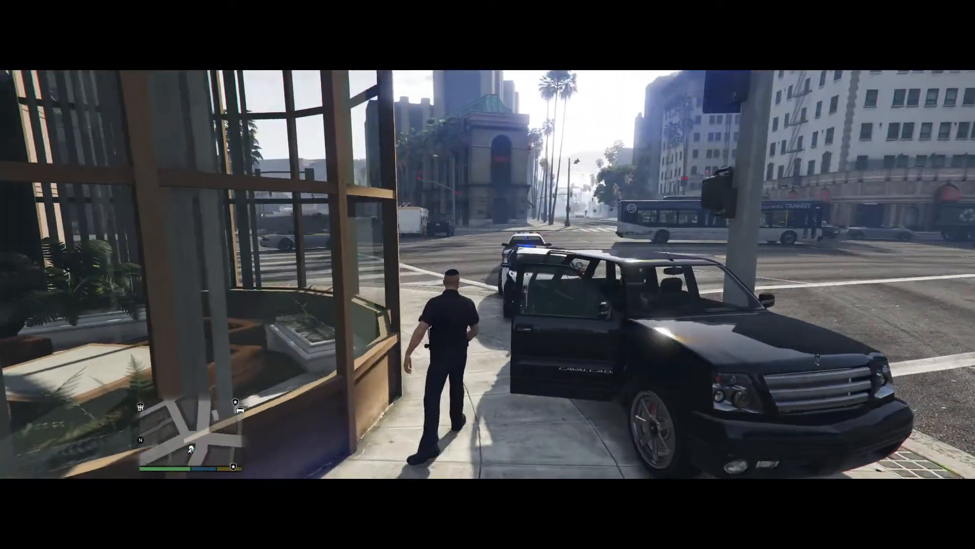
pyautogui.moveTo(488, 274)
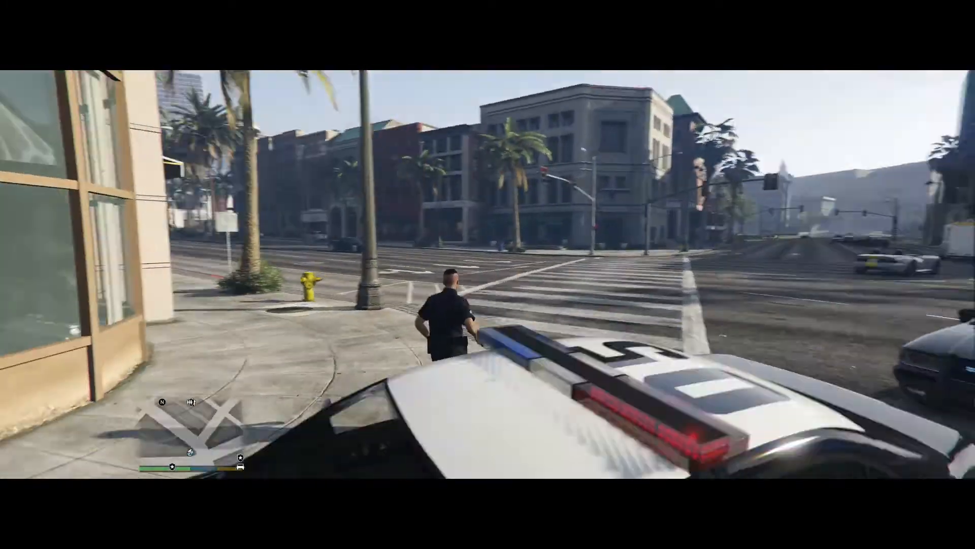
pyautogui.press('w')
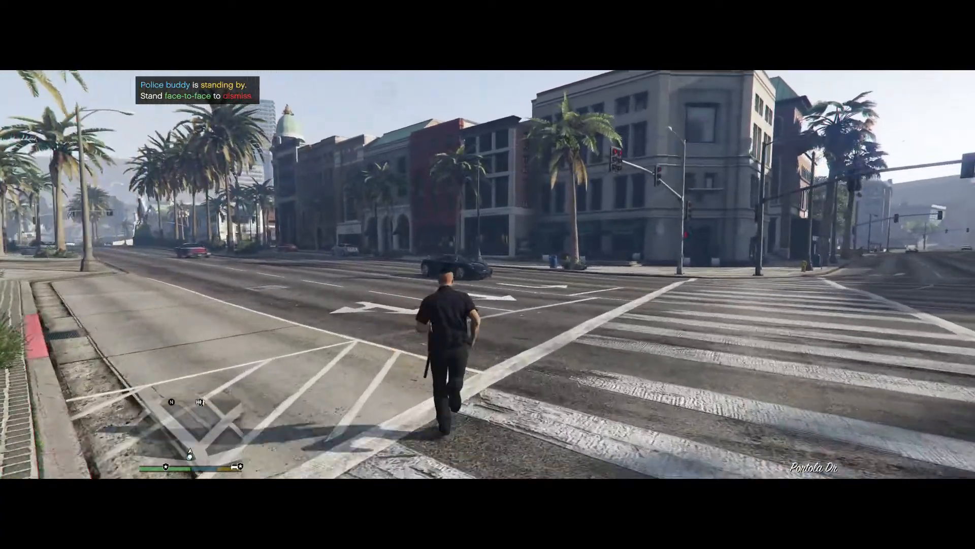
pyautogui.press('w')
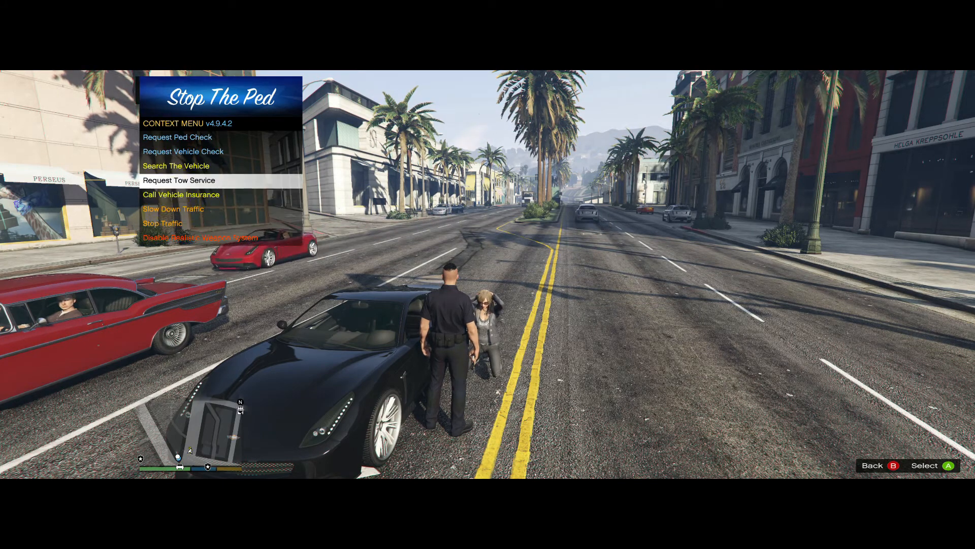
# Via Stop The Ped, check the sports car driver's status, arrest him, and request transport
pyautogui.click(177, 136)
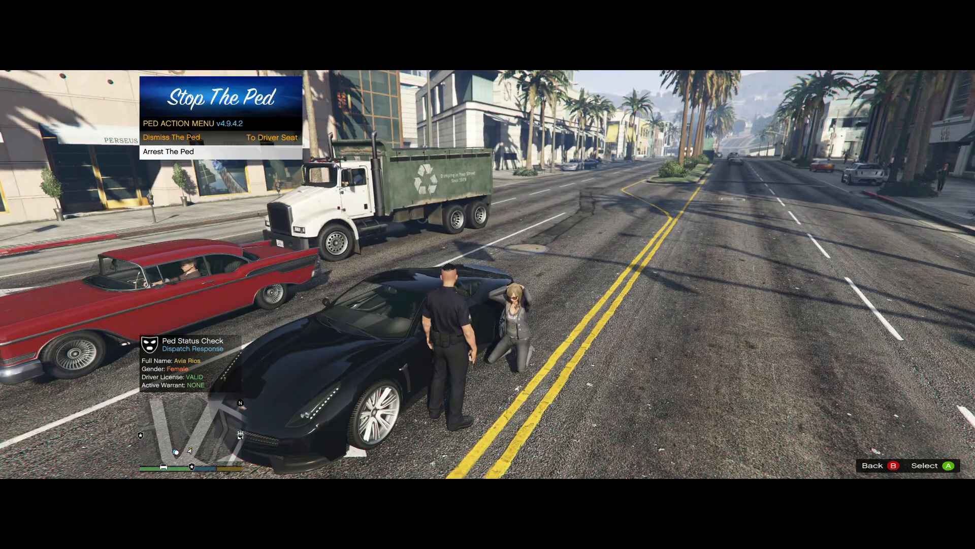
pyautogui.press('down')
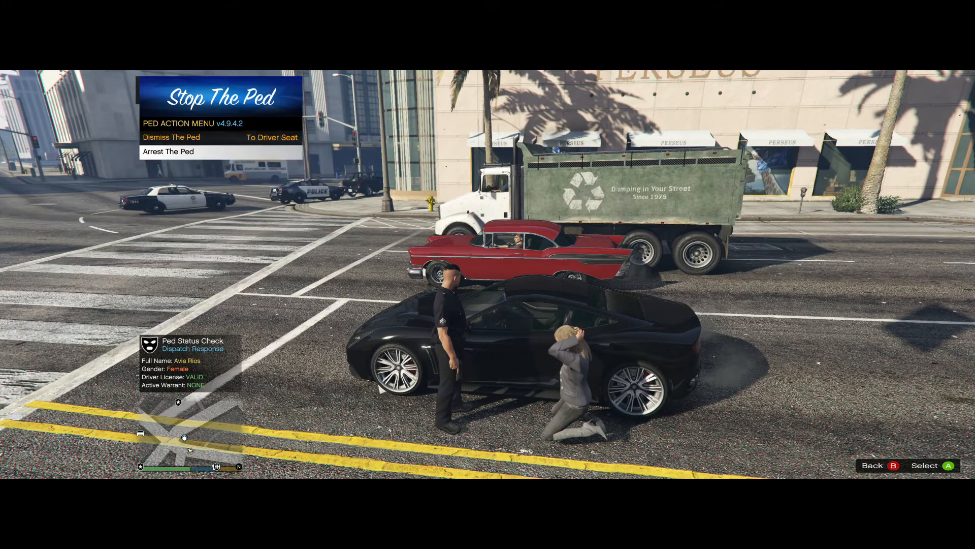
pyautogui.click(168, 151)
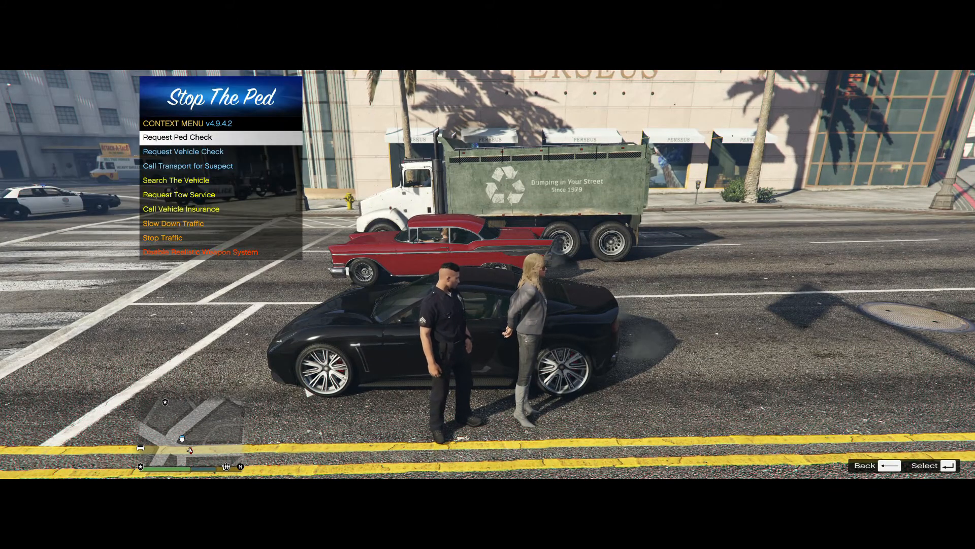
pyautogui.scroll(-3)
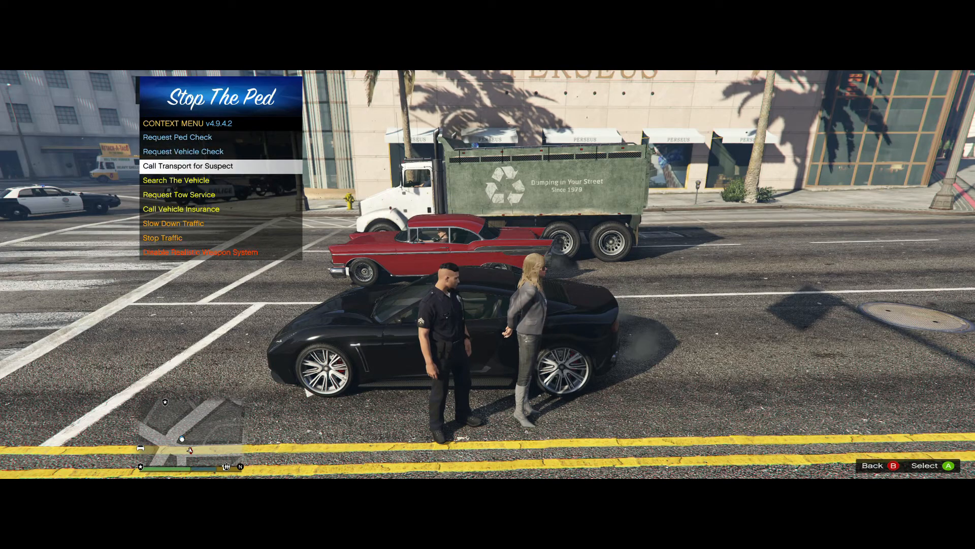
pyautogui.click(186, 166)
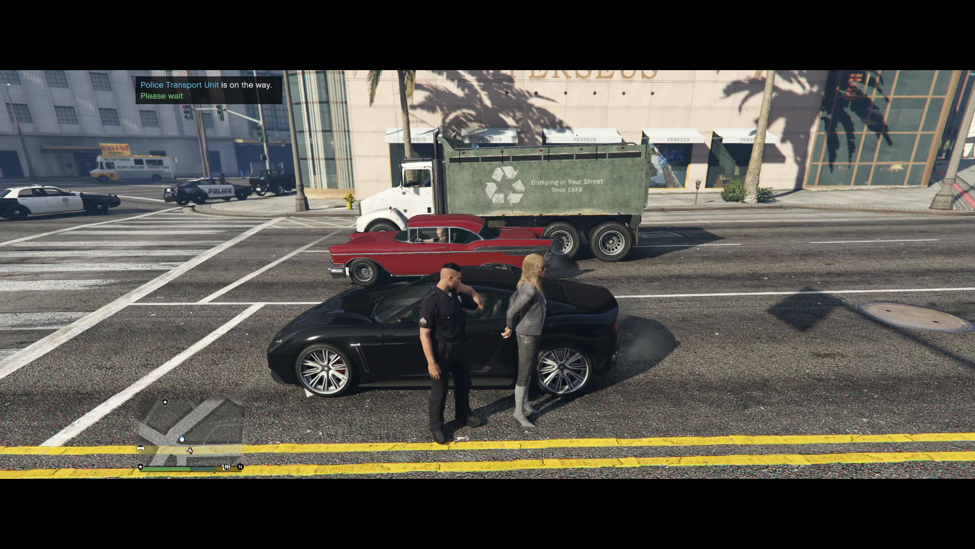